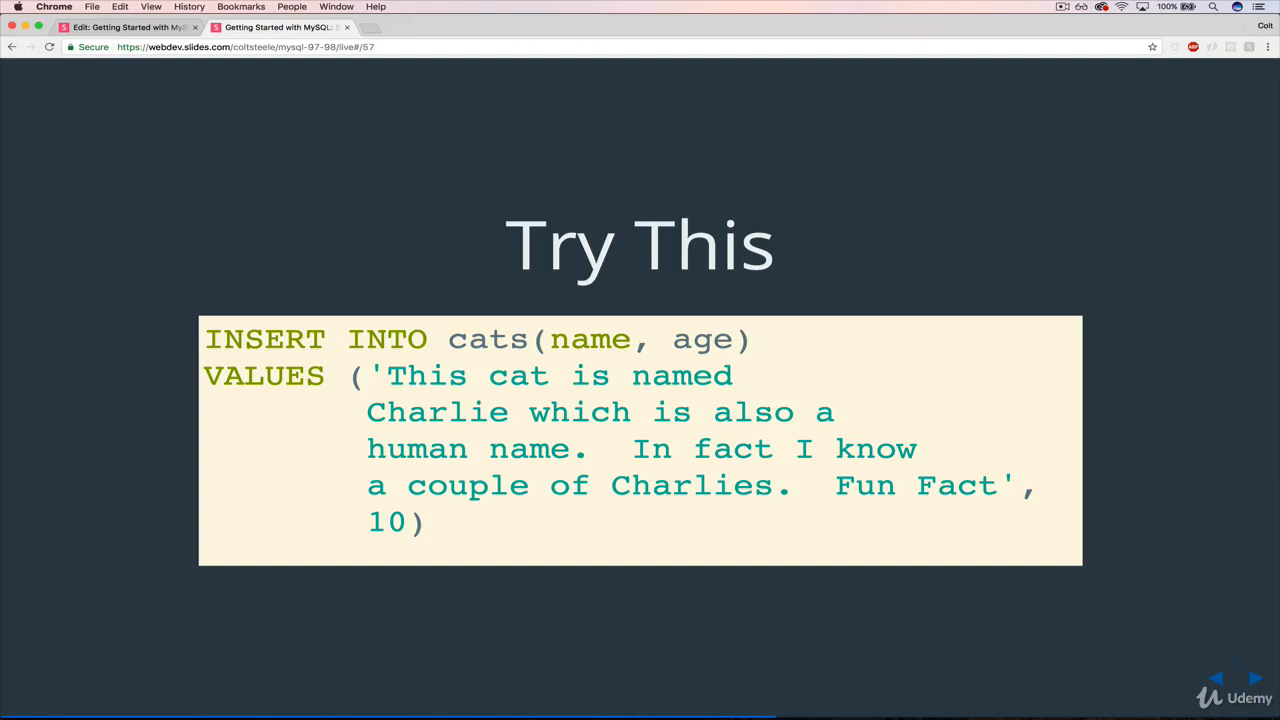
Step: Select the full INSERT INTO cats statement on the Try This slide for copying
left_click_drag(378, 376, 684, 412)
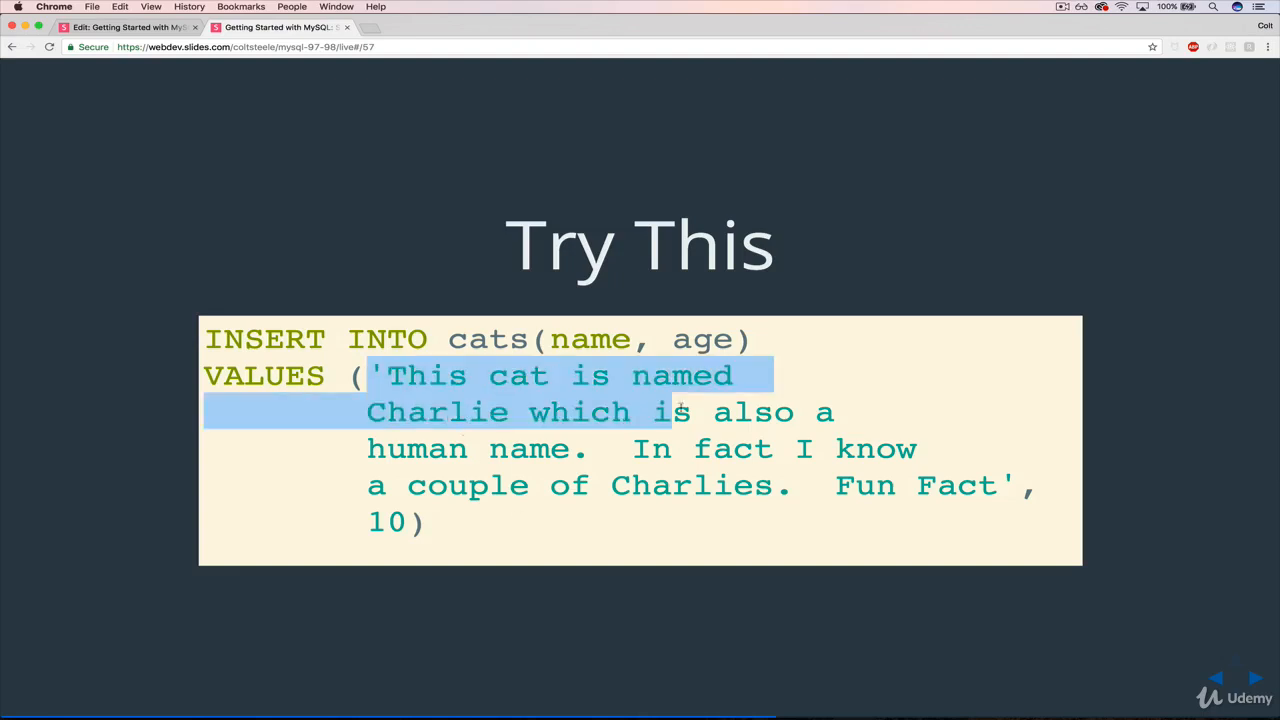
left_click_drag(680, 412, 1010, 486)
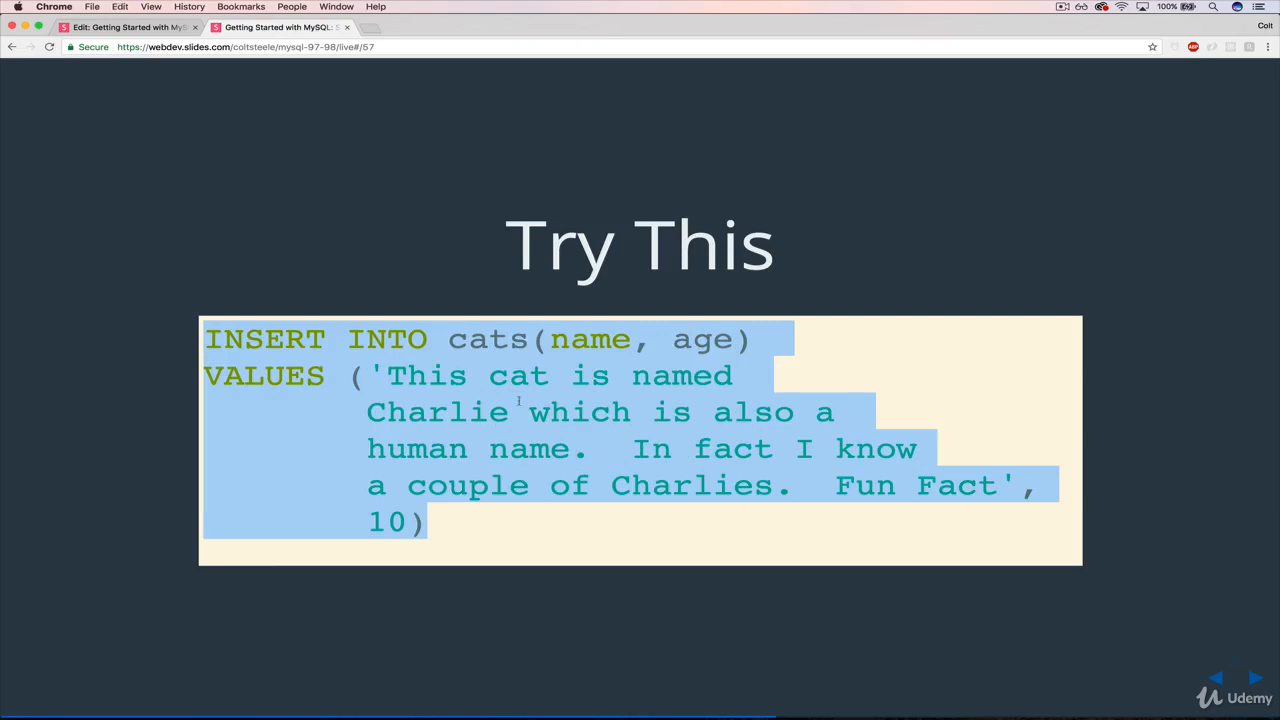
Step: Run DESC cats; and the Charlie INSERT in the MySQL shell, then return to the slides
left_click(268, 28)
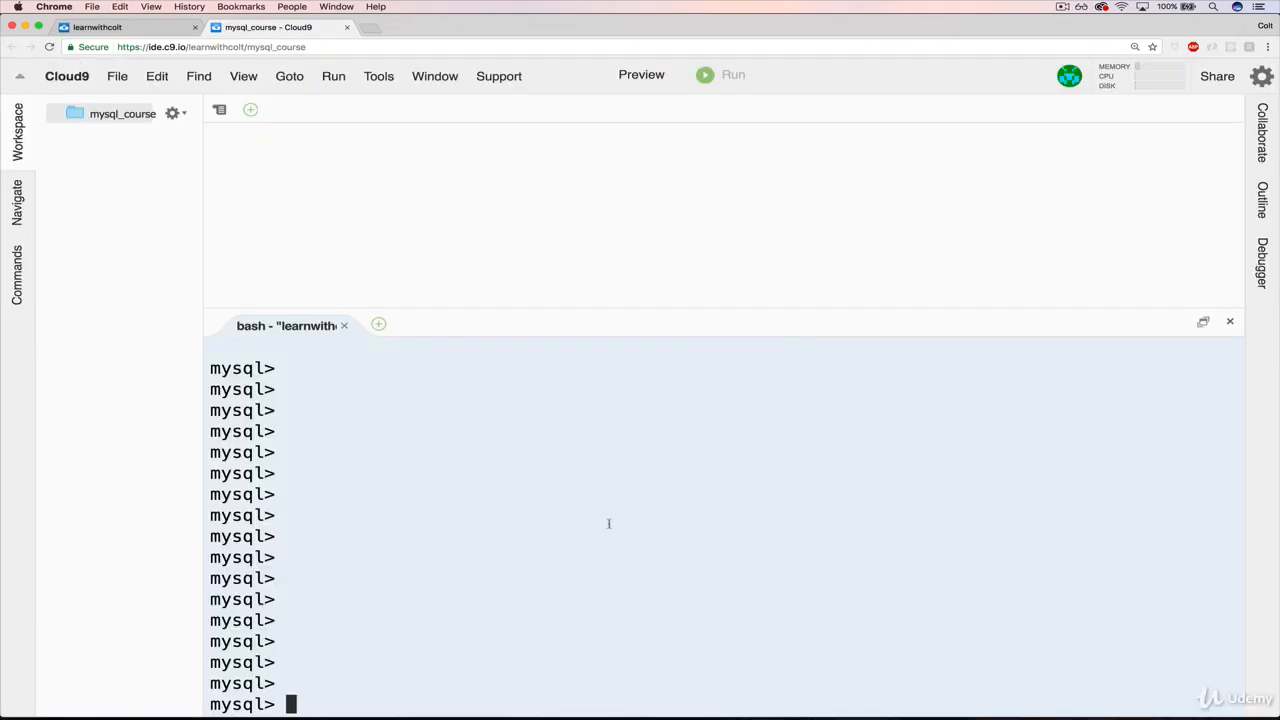
type("s")
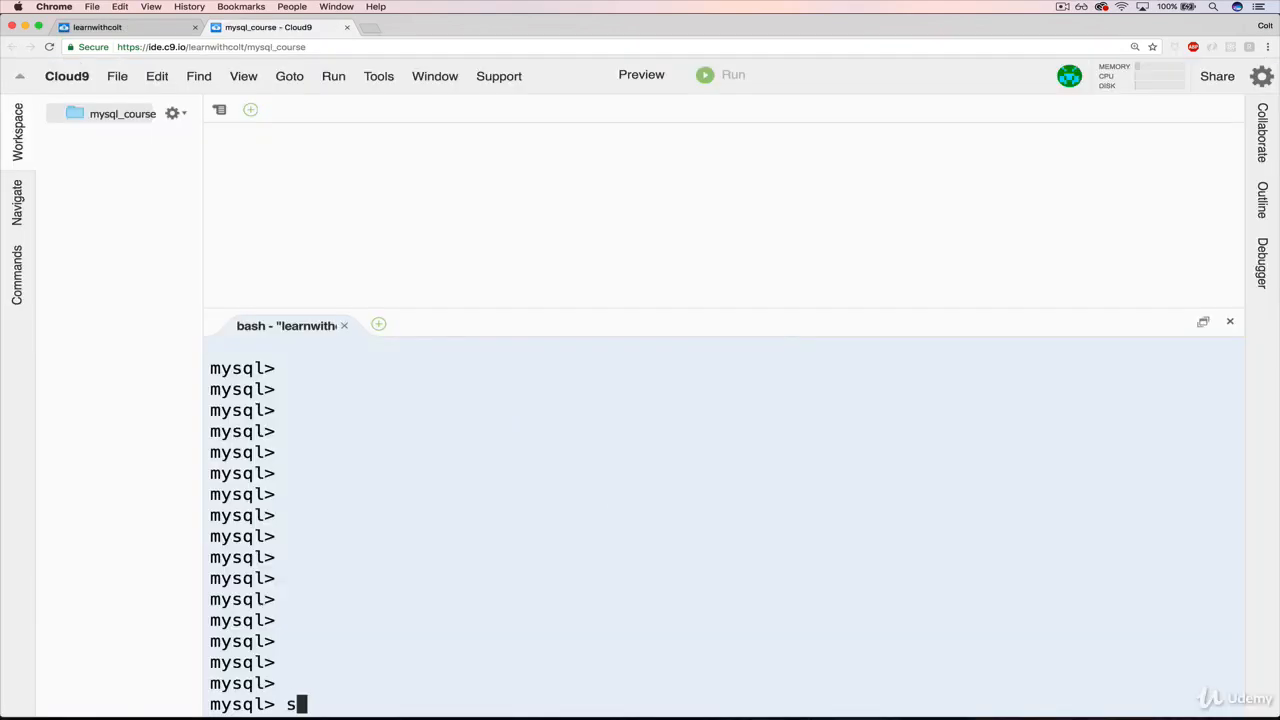
type("DESC cats")
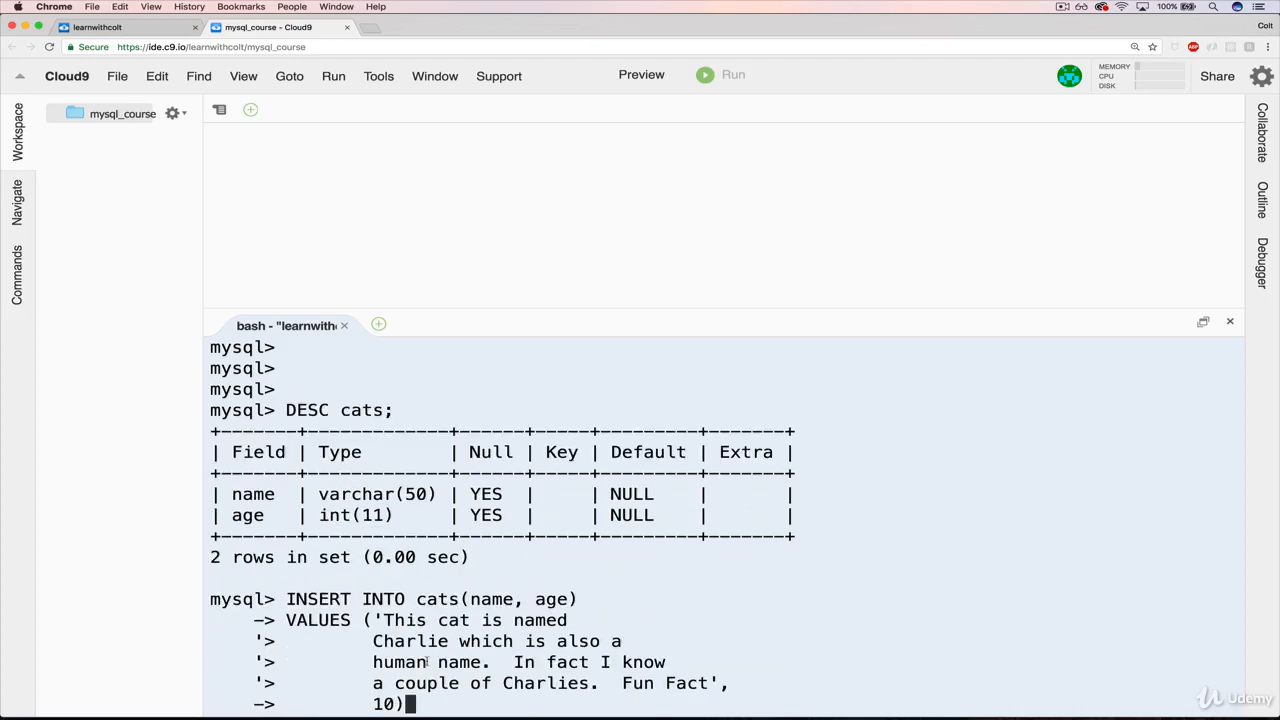
type(";")
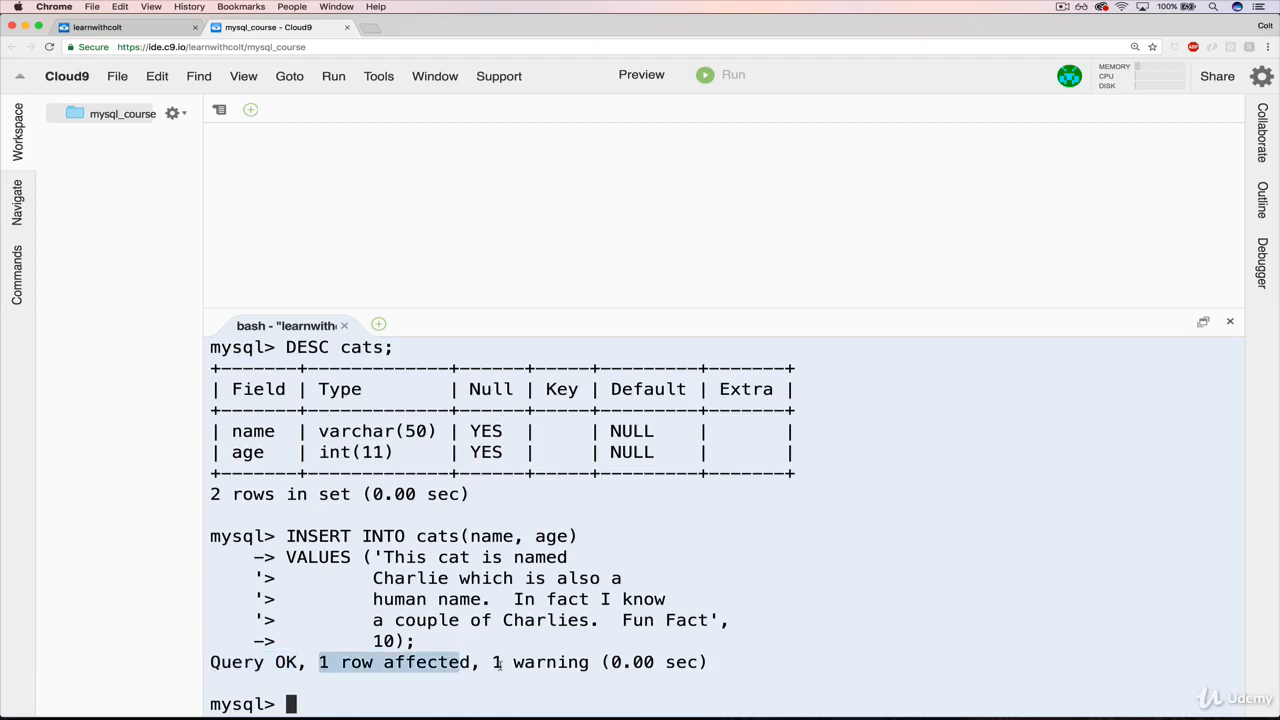
left_click(280, 28)
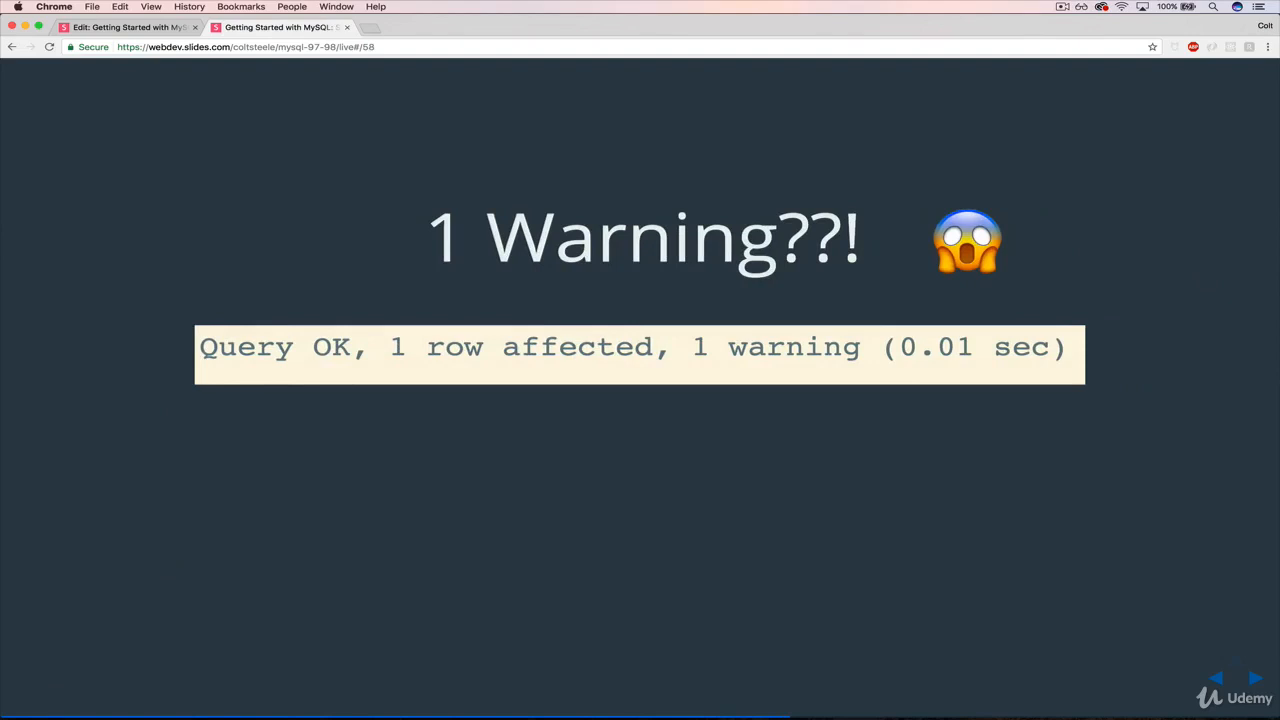
mouse_move(796, 376)
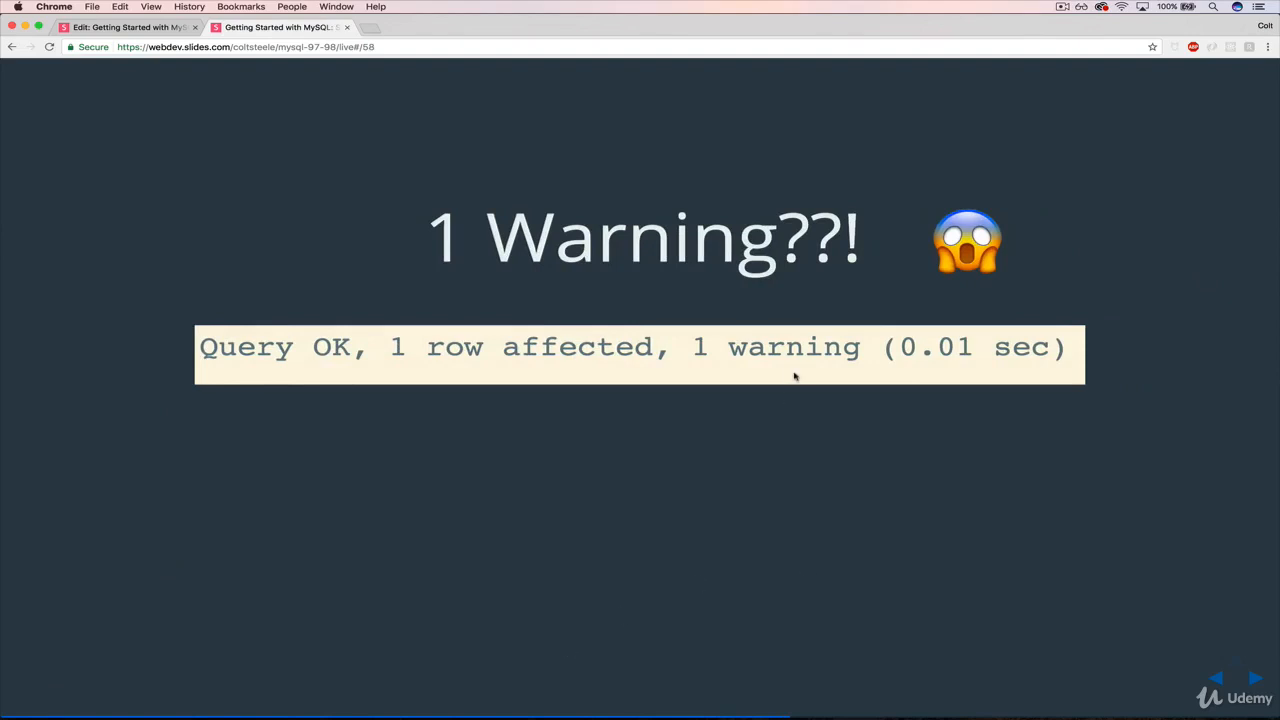
mouse_move(864, 374)
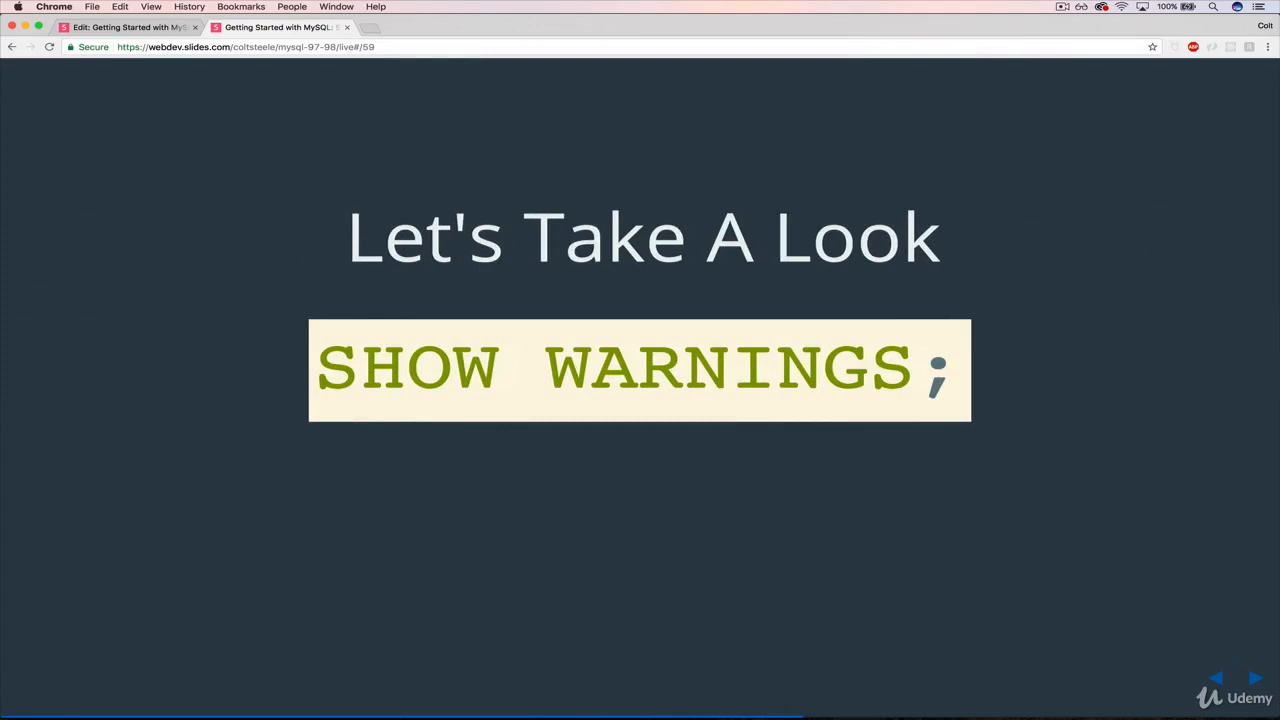
Step: Run SHOW WARNINGS; revealing warning 1265, data truncated for column 'name' at row 1
left_click(268, 28)
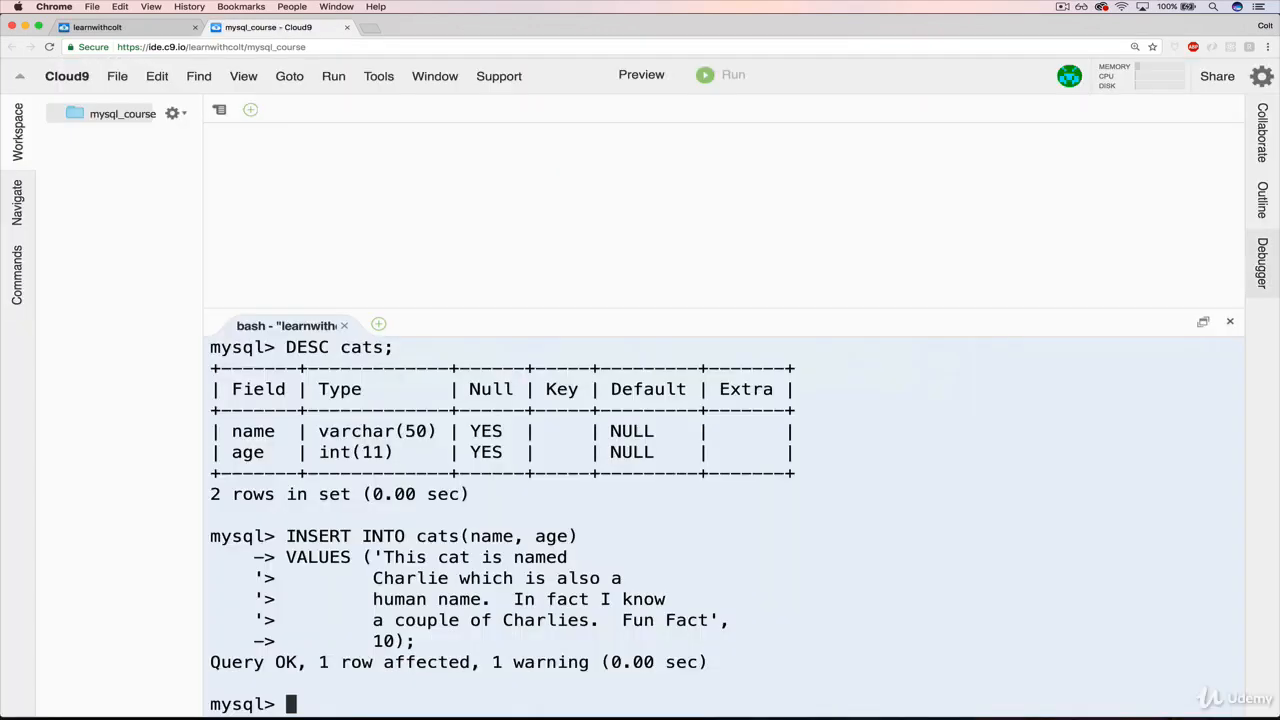
type("SHOW")
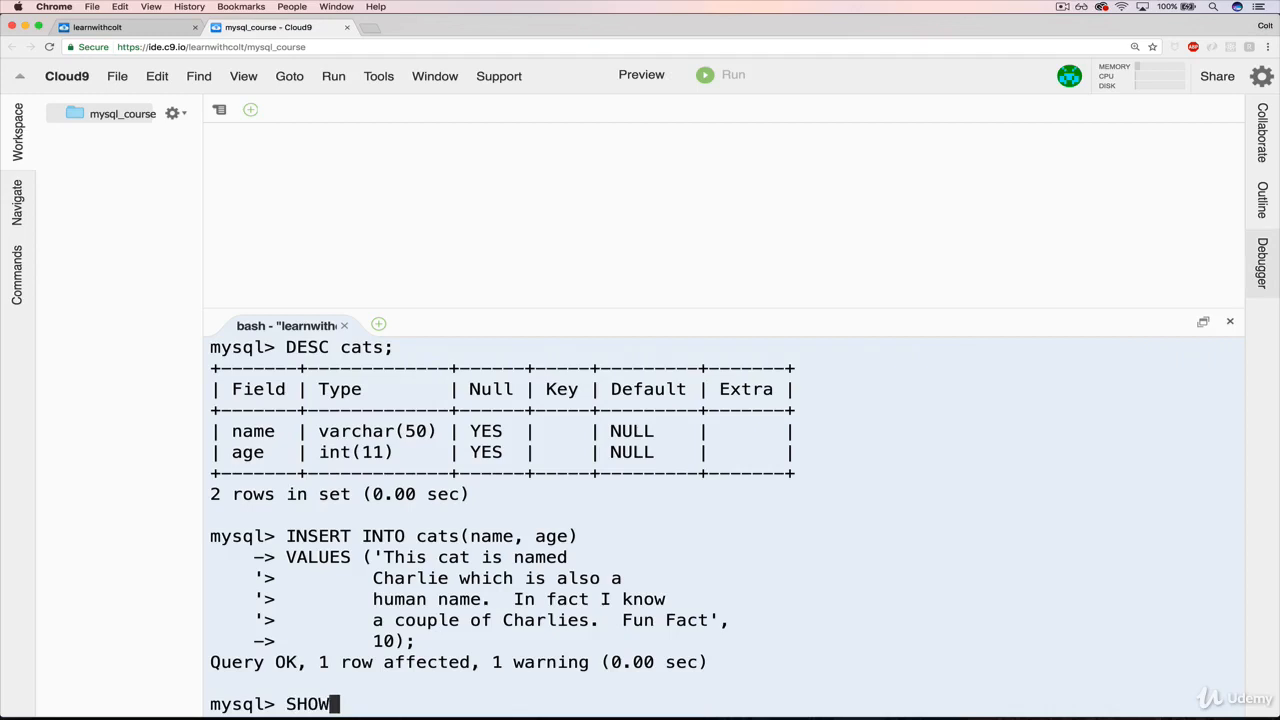
type("WARNINGS")
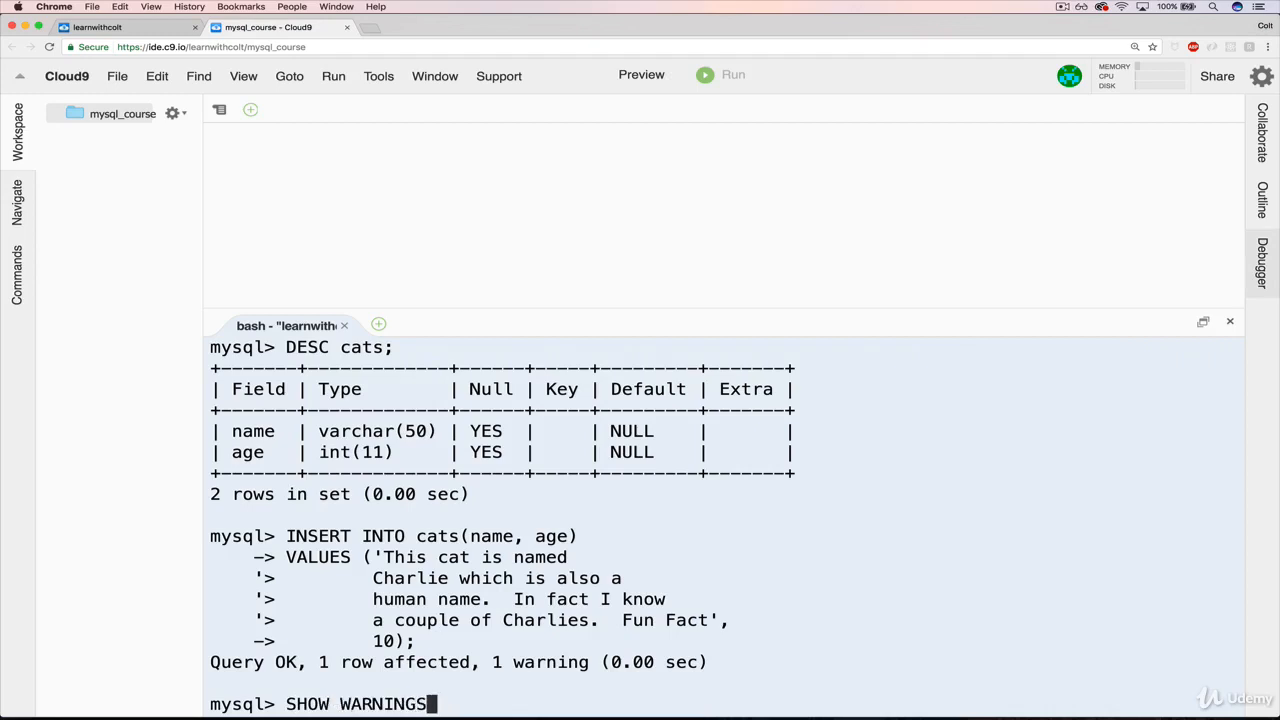
type(";")
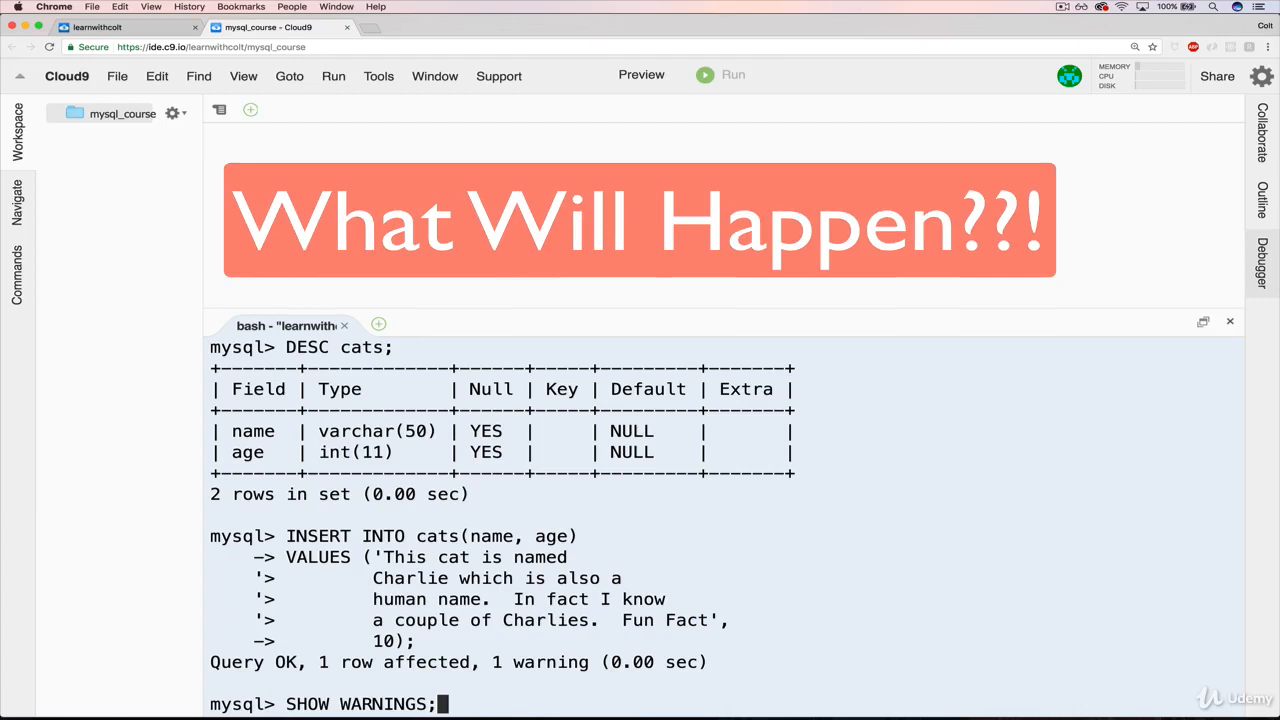
key("Return")
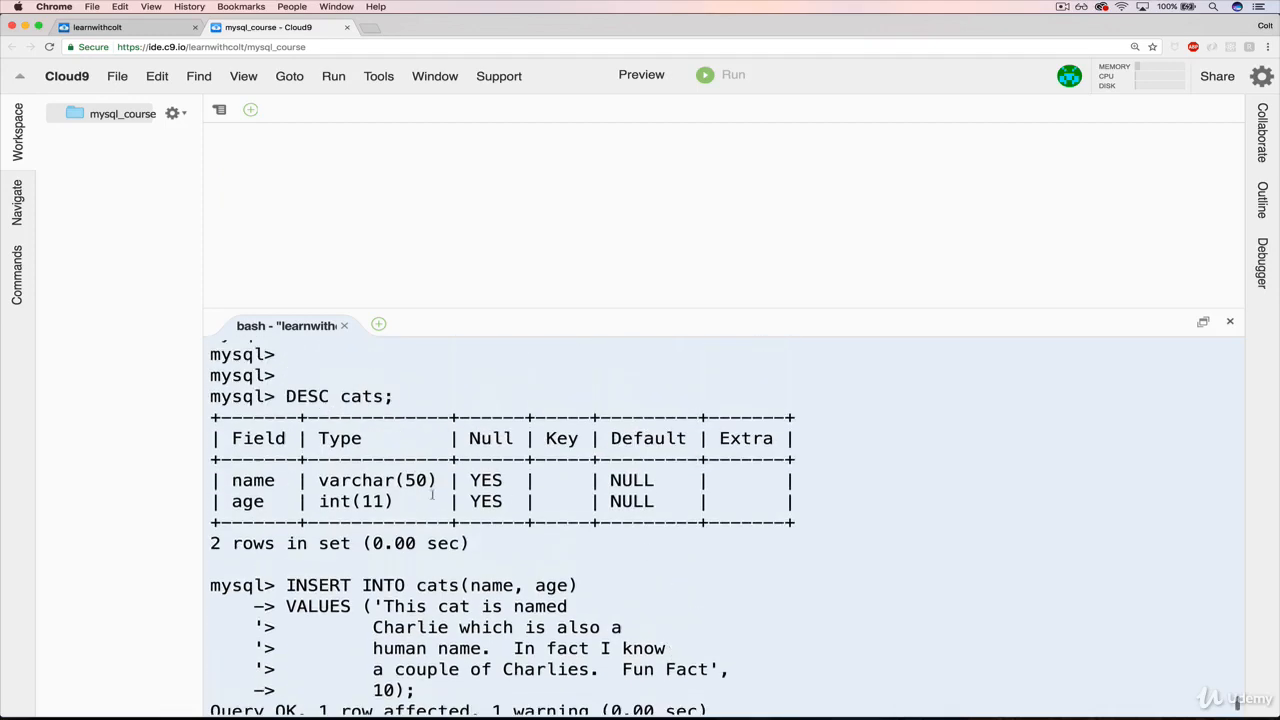
double_click(376, 480)
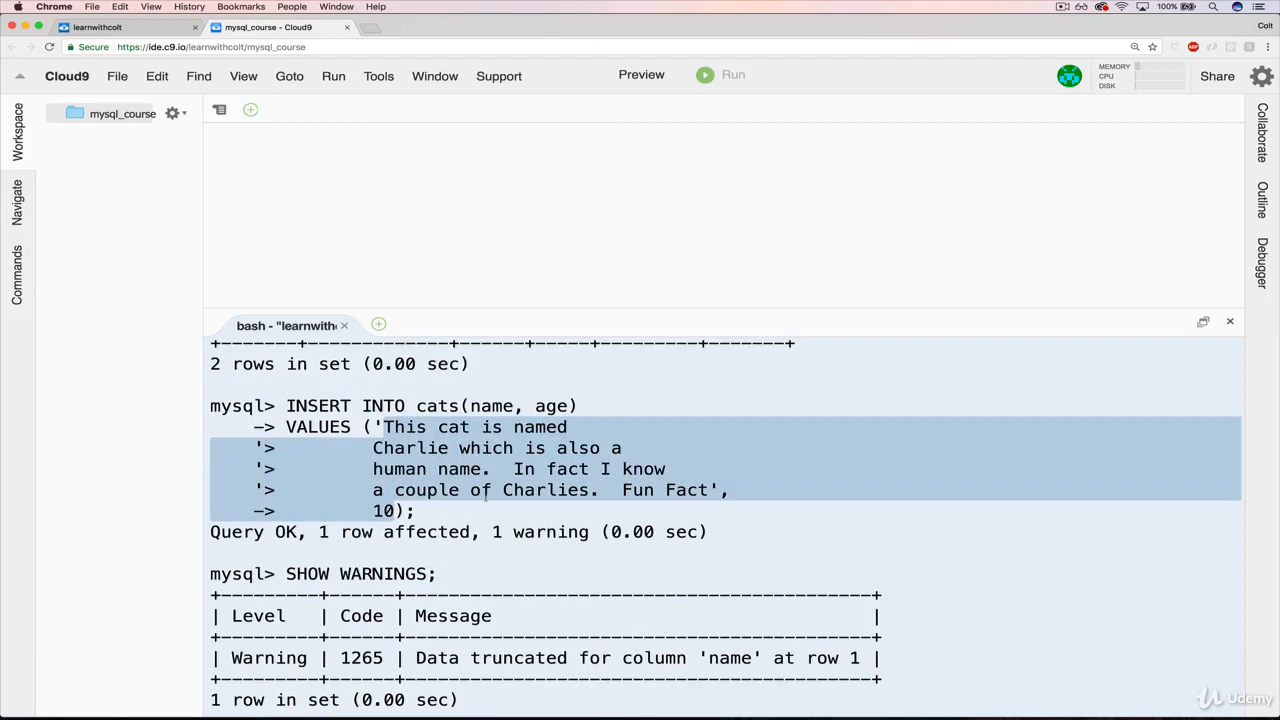
scroll("down", 3)
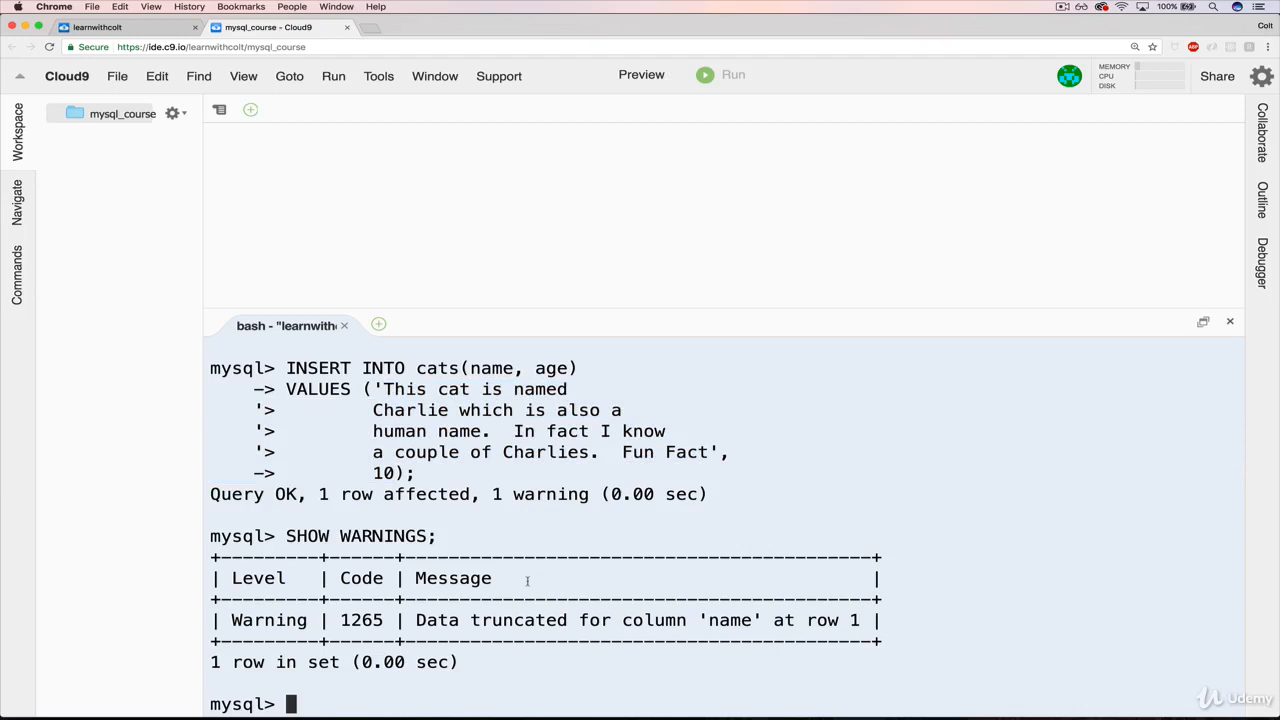
Step: Run SELECT * FROM cats; showing Charlie's name cut off after 'Charlie which is also a'
type("SELECT")
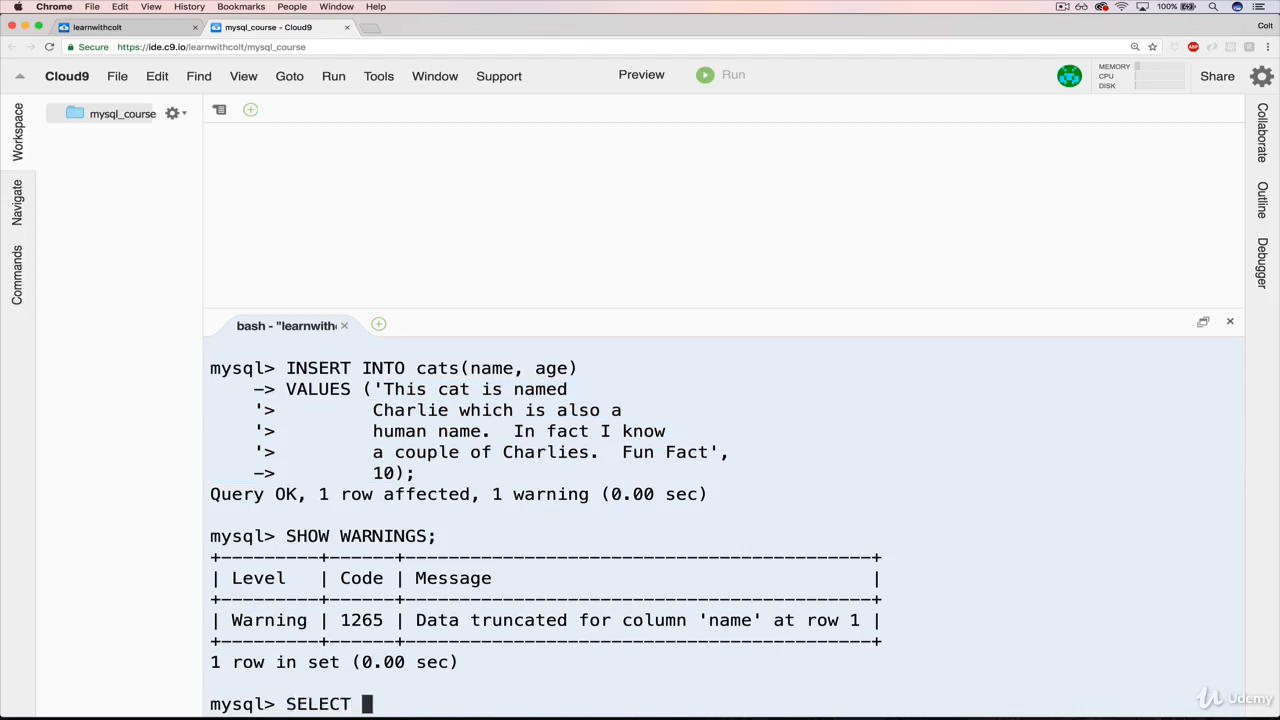
type("* FROM Ca")
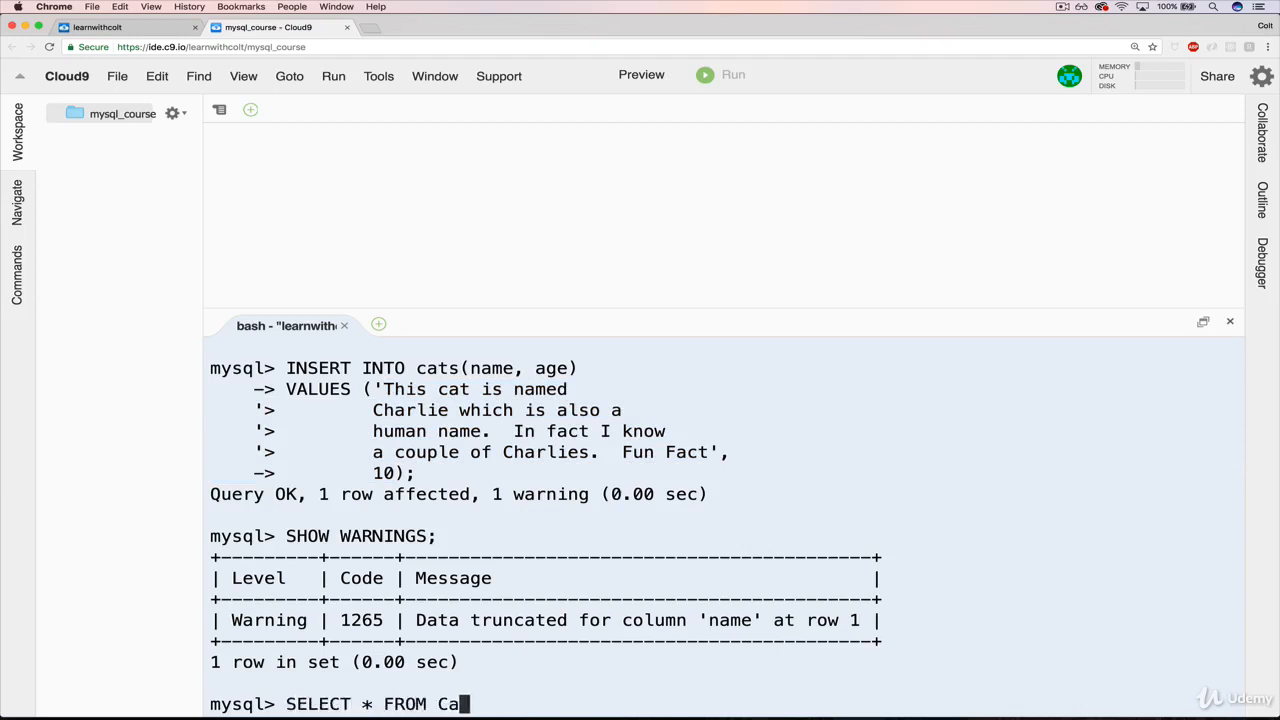
key("Return")
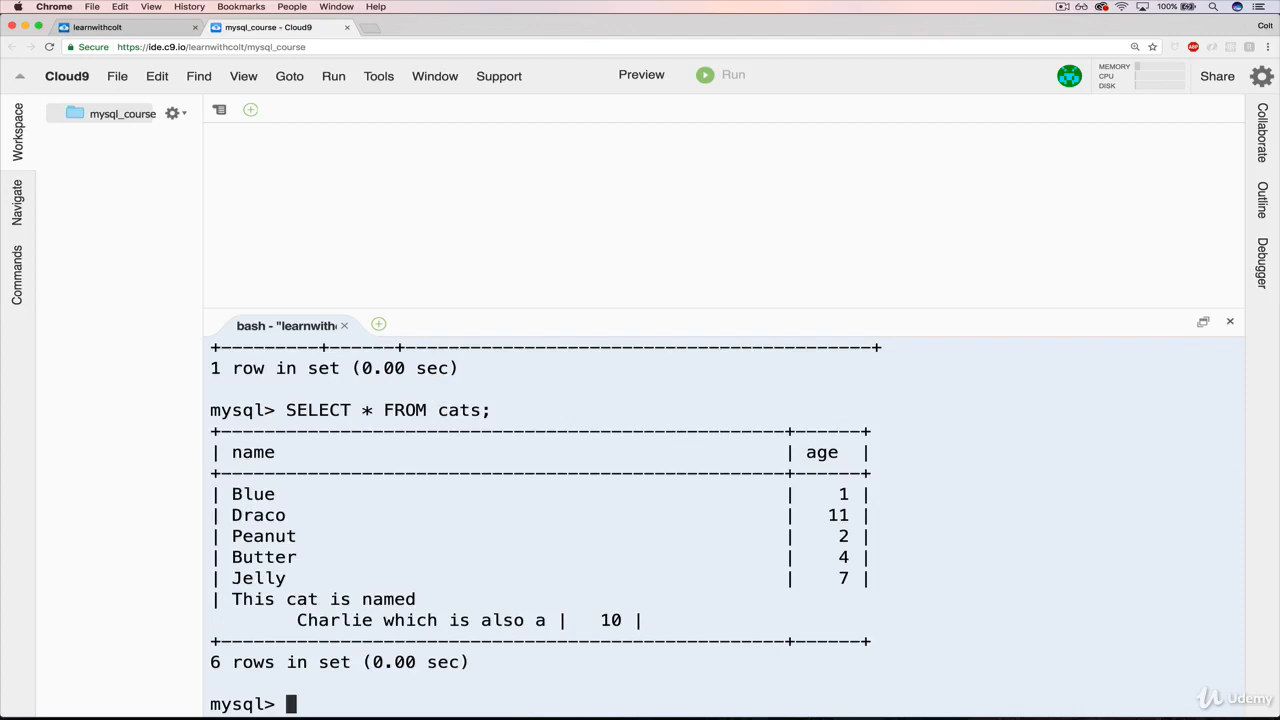
mouse_move(656, 596)
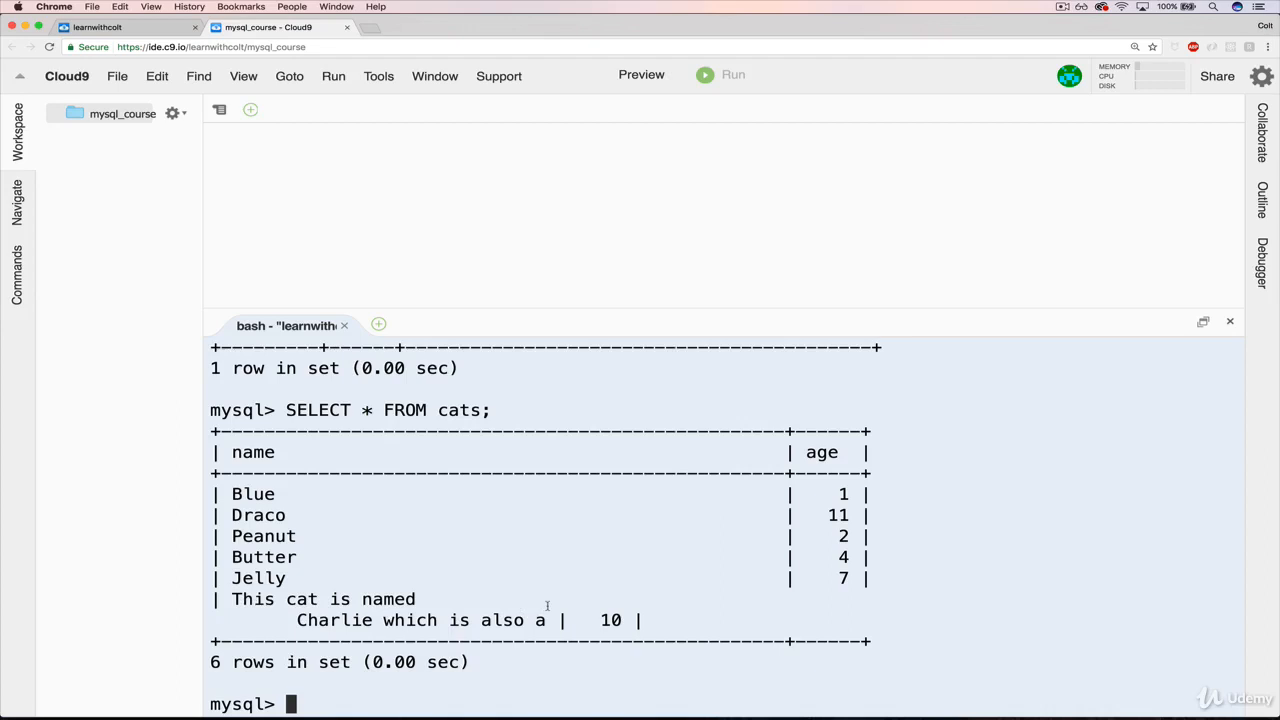
scroll("up", 3)
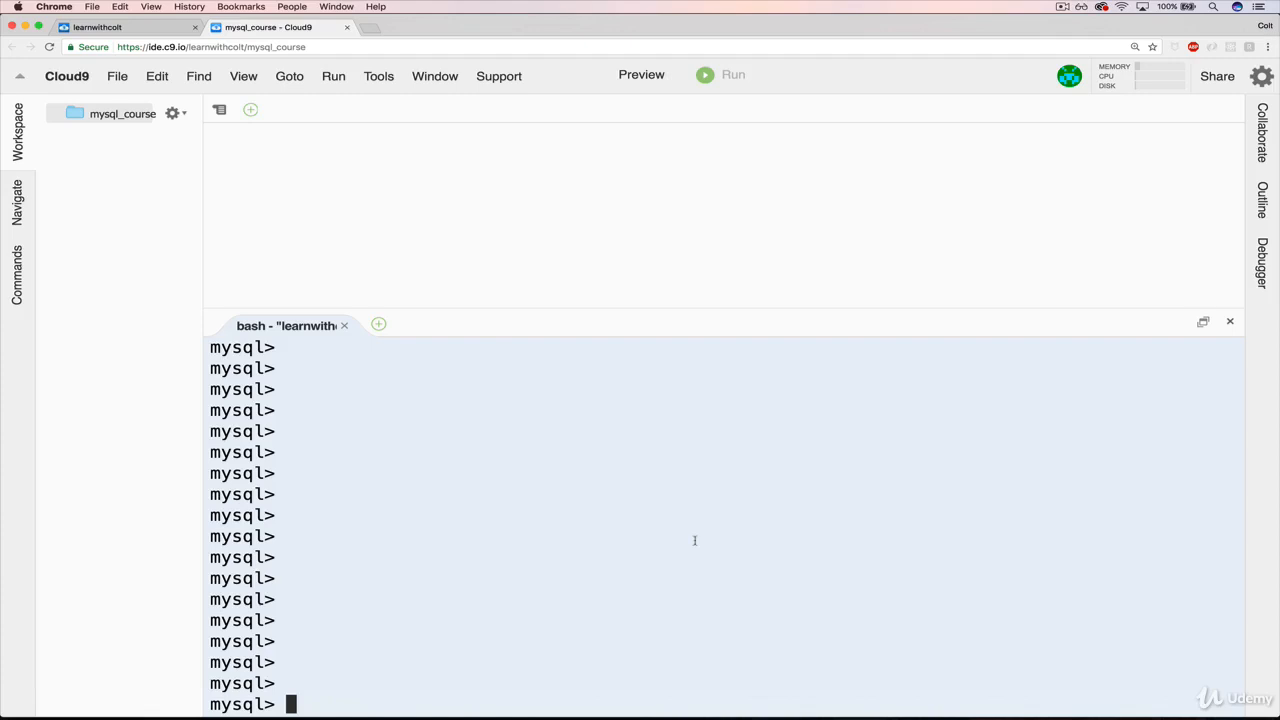
Step: Insert cat 'Lima' with the non-numeric age 'lkasjdlkasjdkasjl' into cats
type("IN")
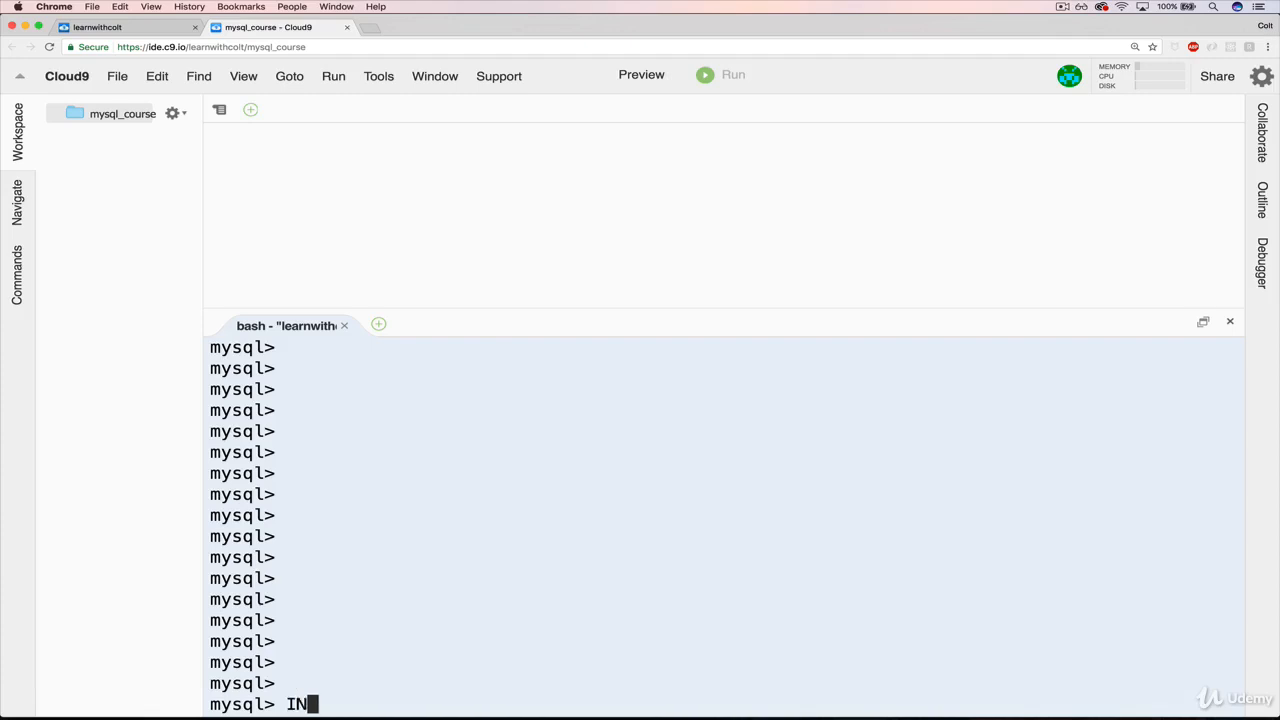
type("SERT INTO cats")
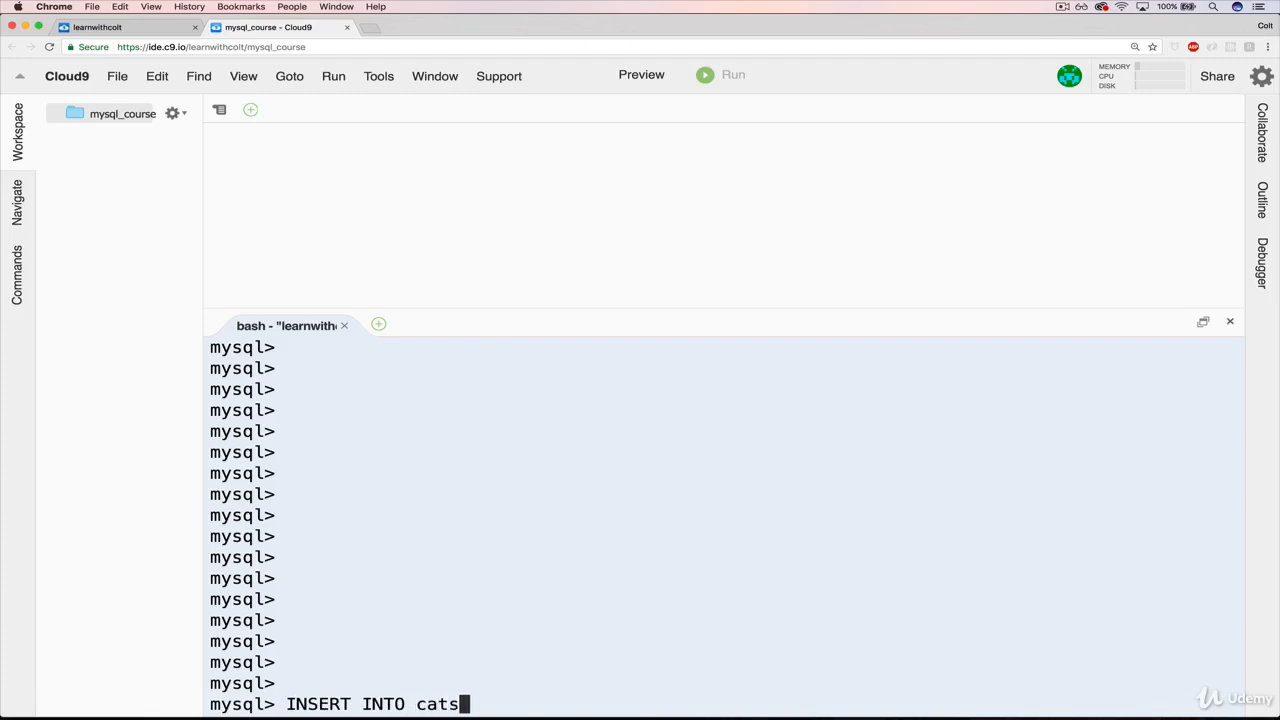
type("(name)")
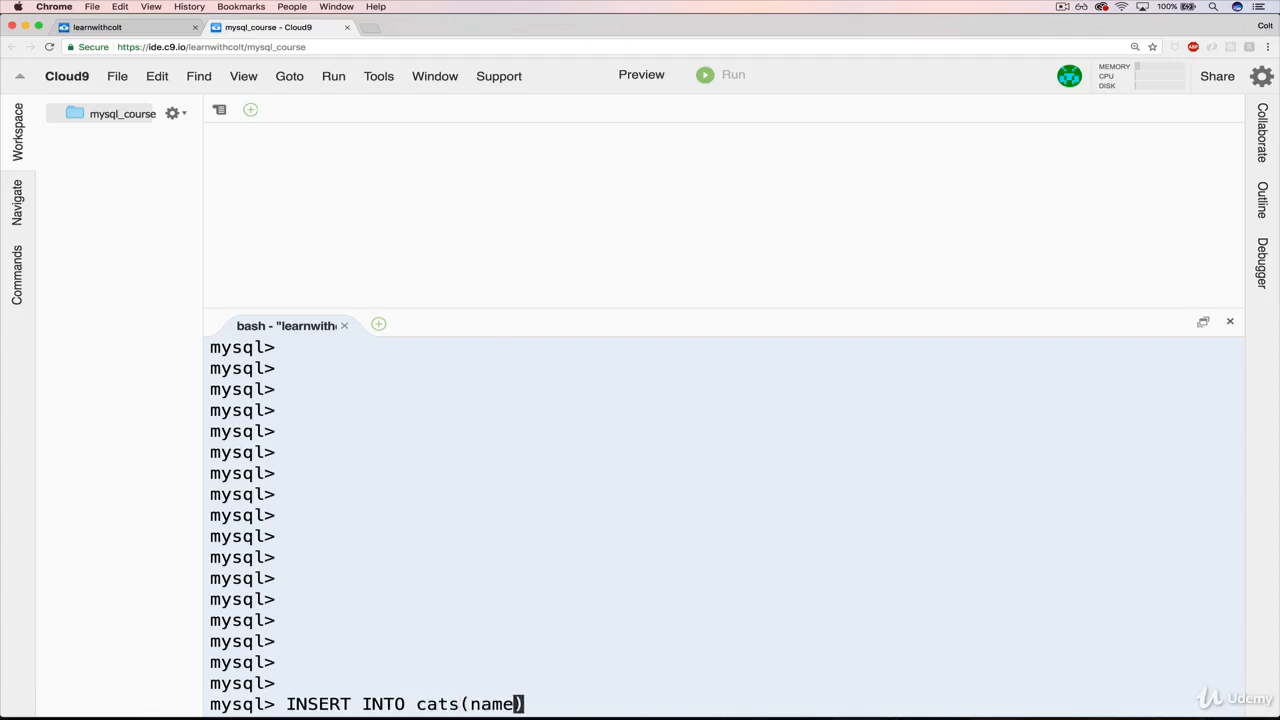
type(", age) BVALUES")
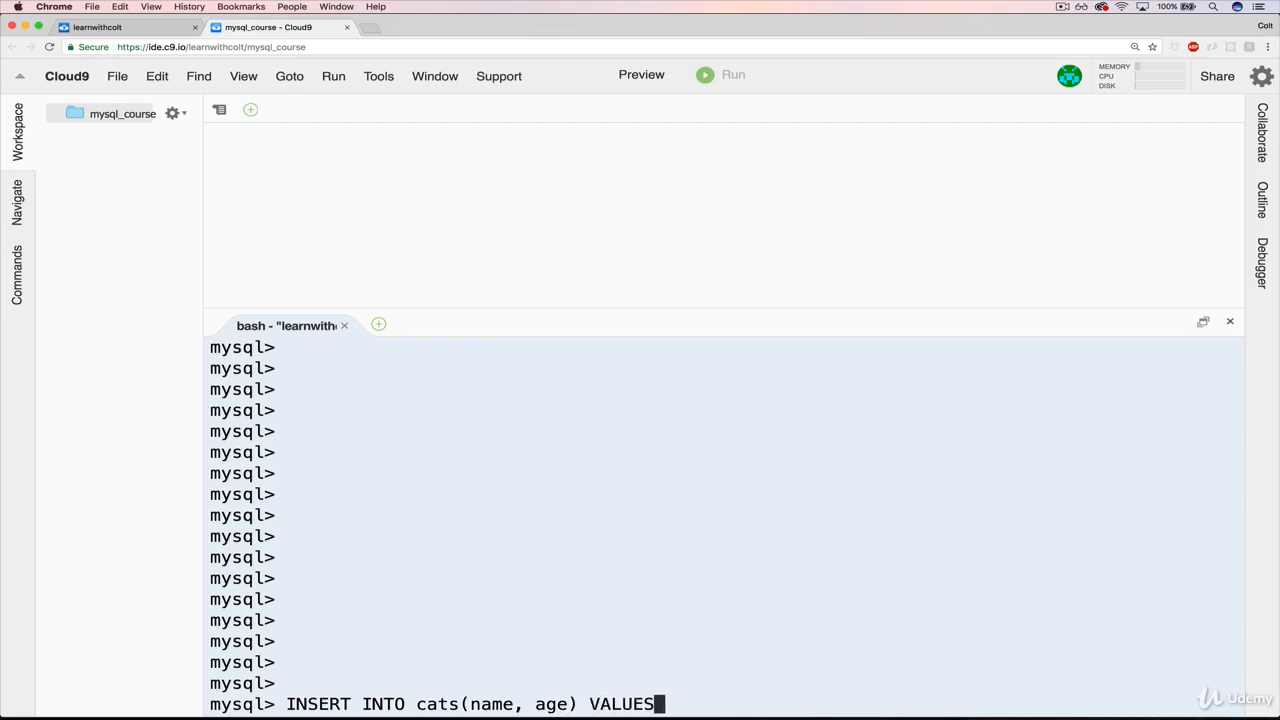
type("()")
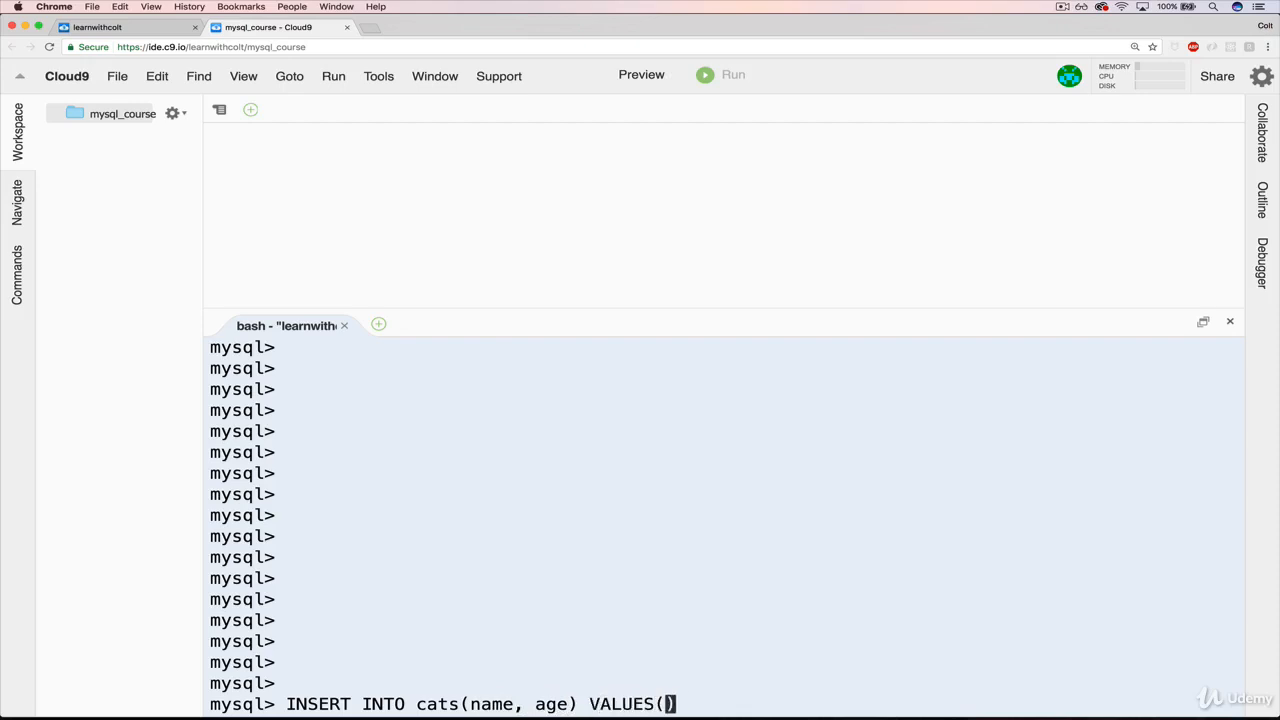
type("'")
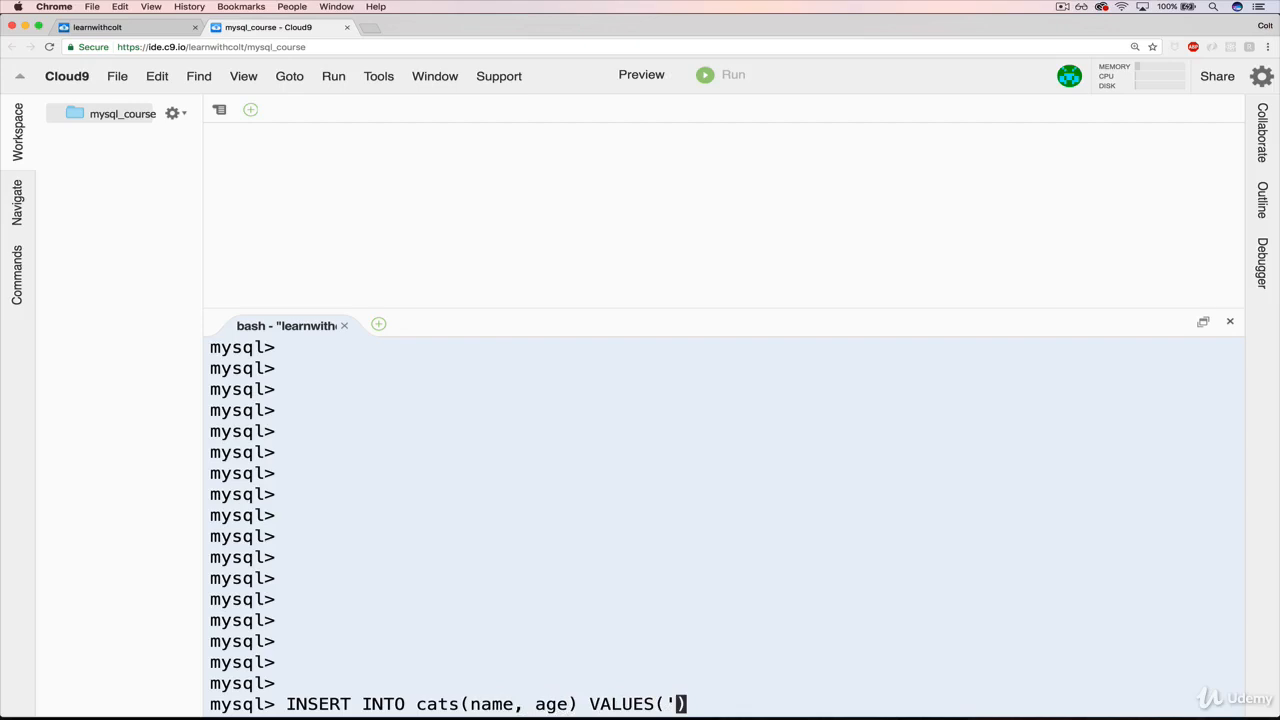
type("Lima',")
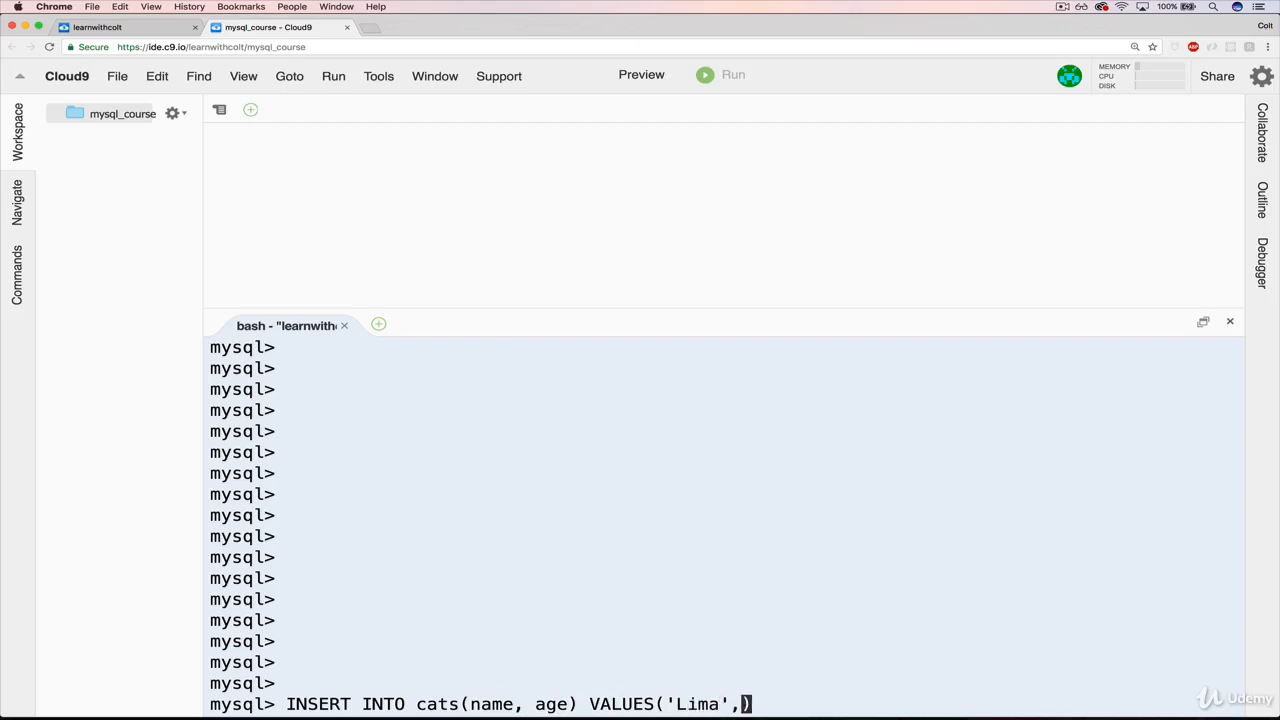
type("'lkasjdlkasjdkasjl")
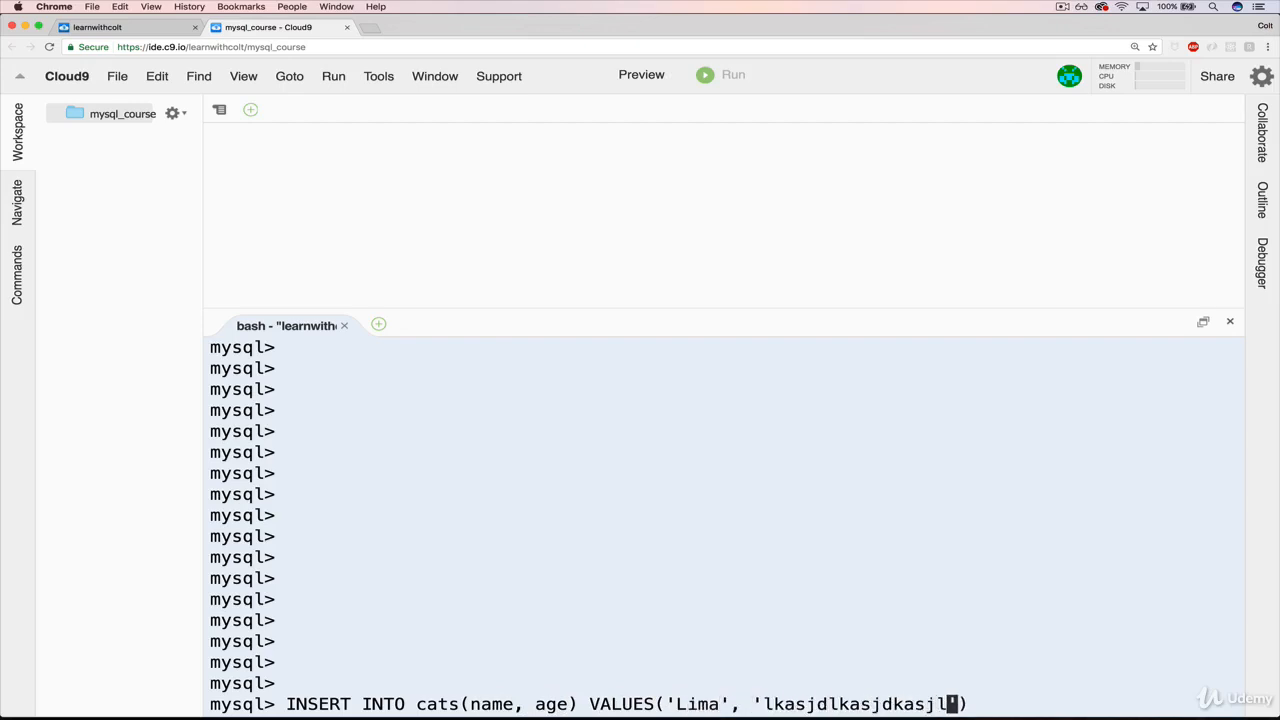
type(")")
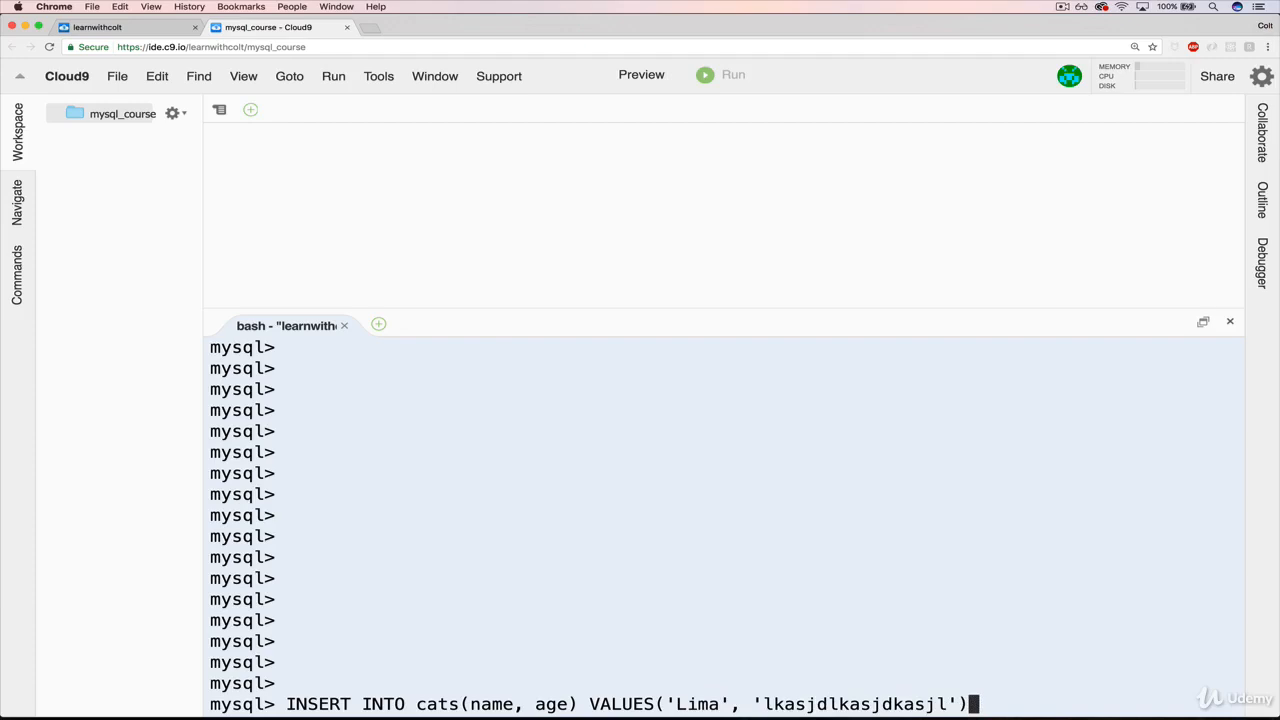
key("Return")
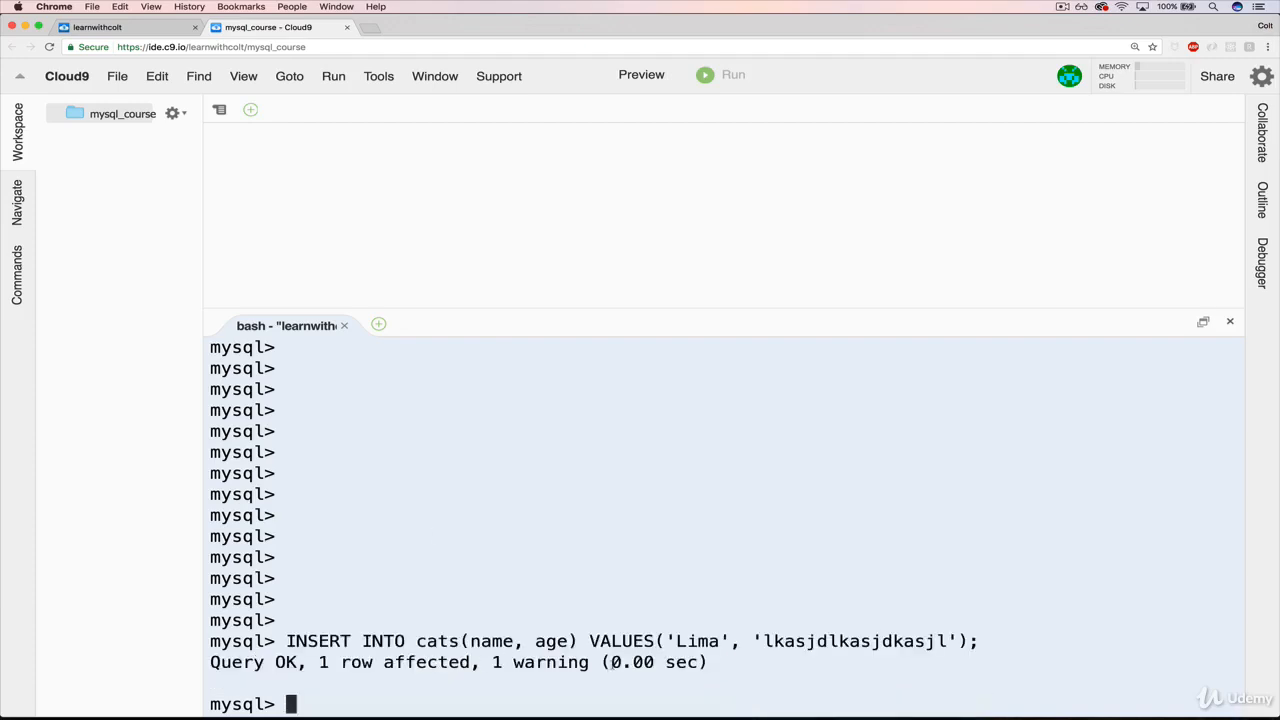
Step: Run SHOW WARNINGS; reporting 1366, incorrect integer value for column 'age'
type("SHOW")
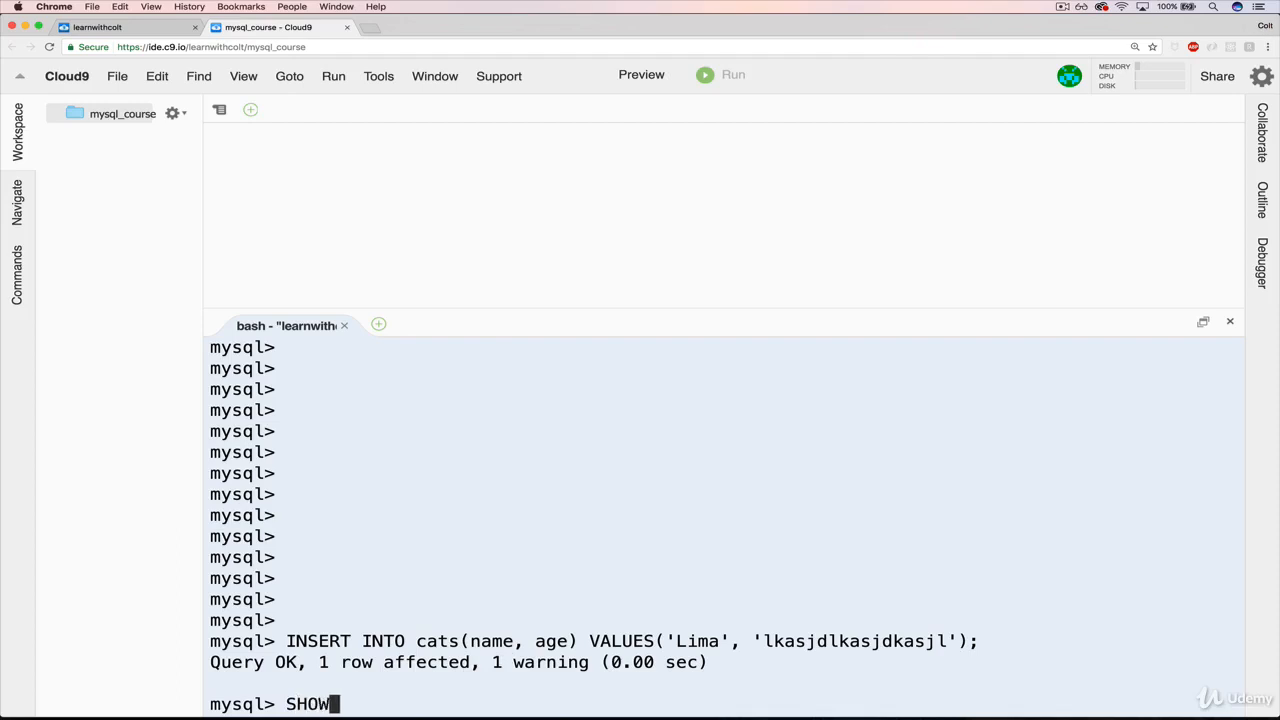
type("WARNINGS;")
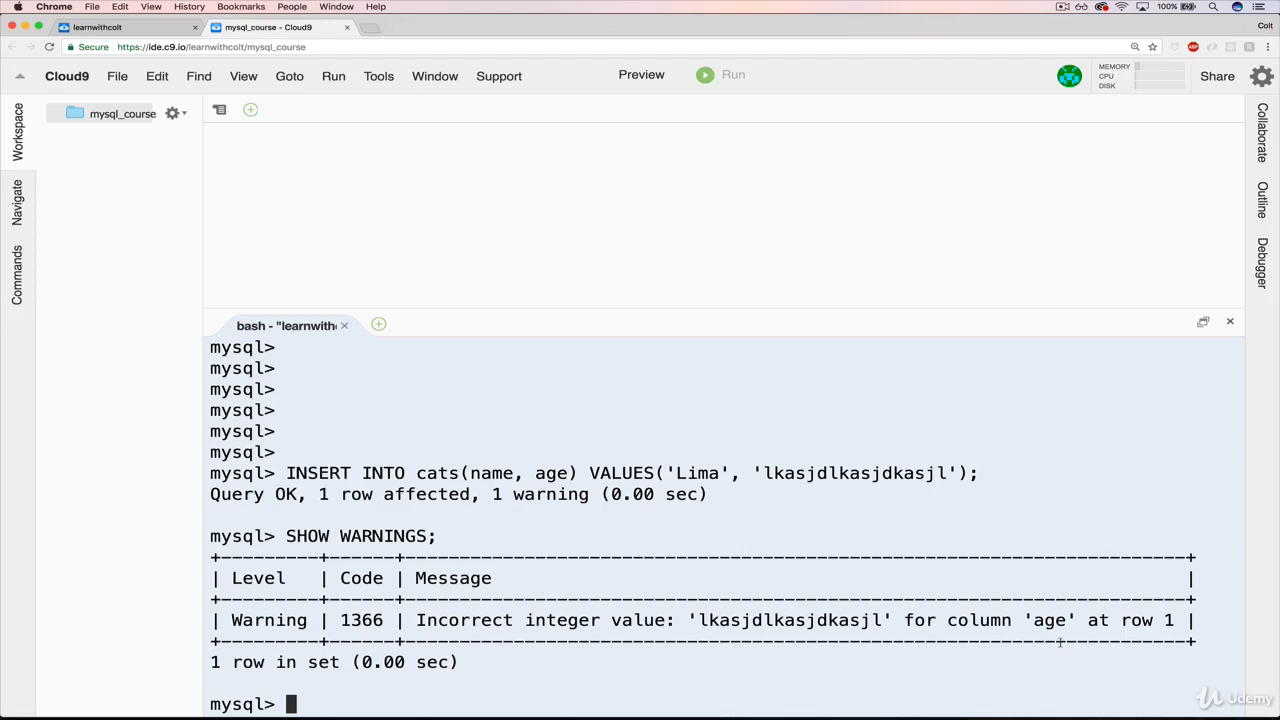
Step: Run SELECT * FROM cats; showing eight rows with Lima stored at age 0
type("SELECT")
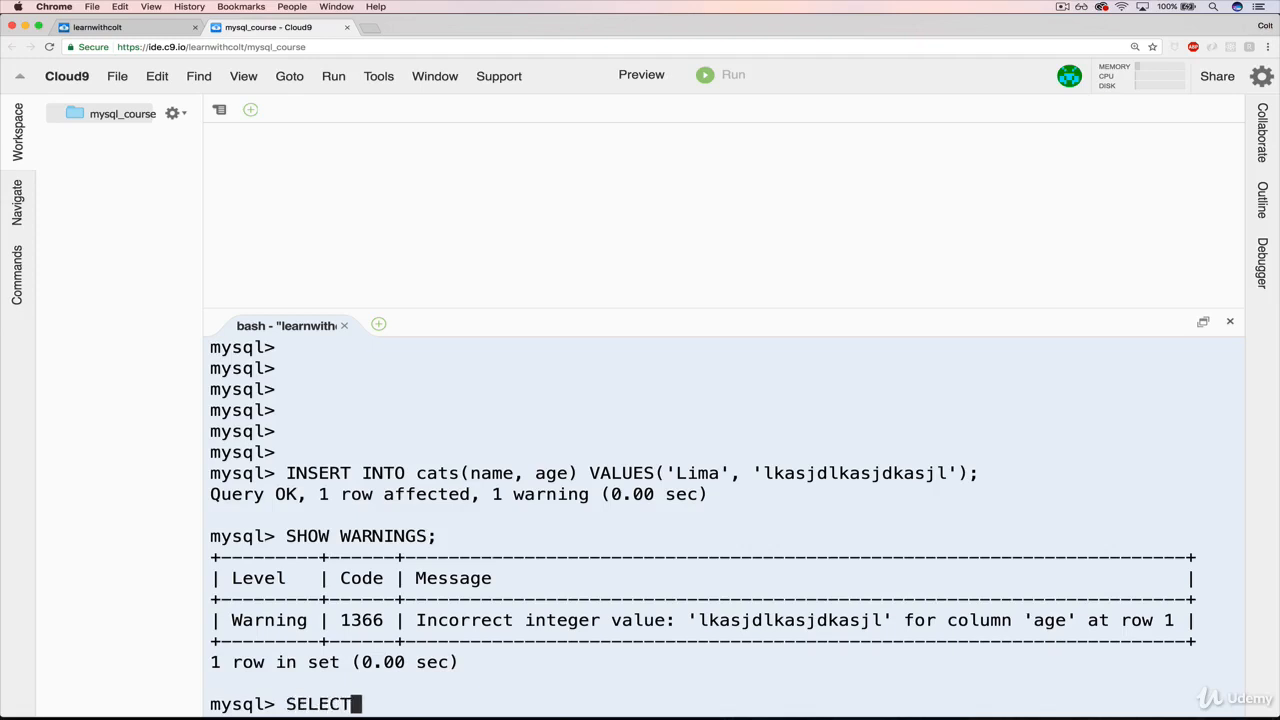
type("* fr")
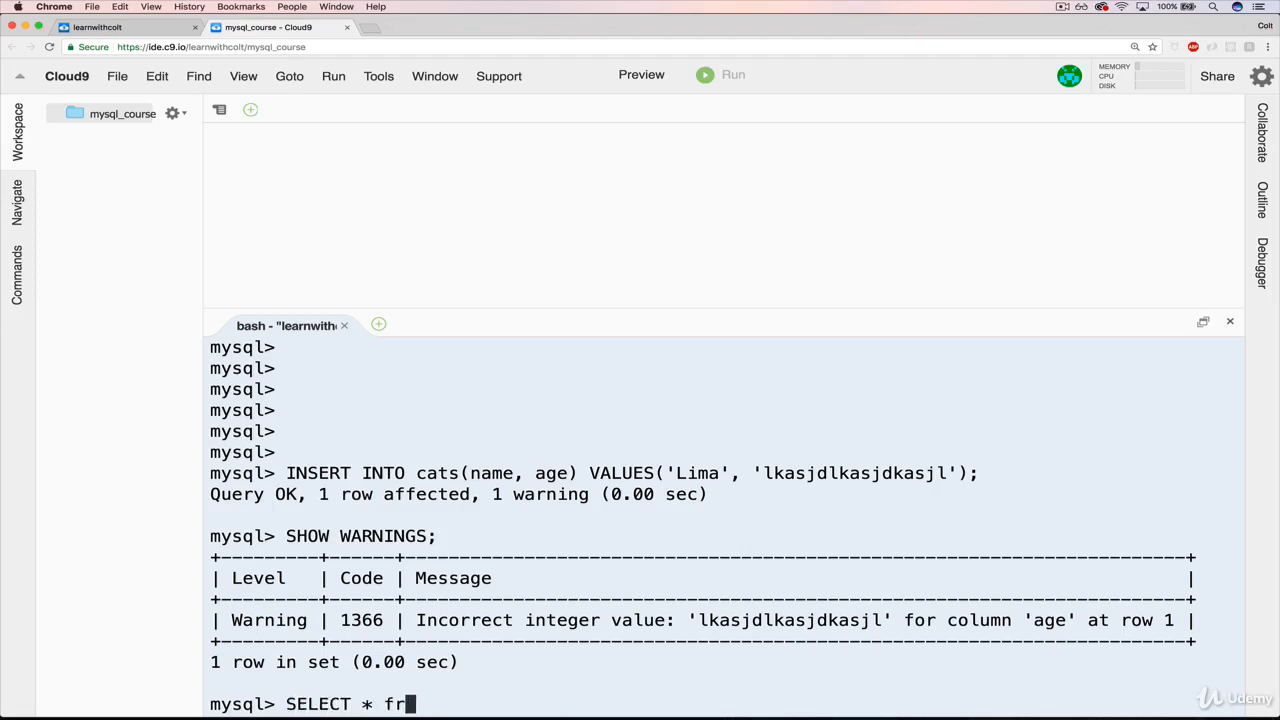
key("Return")
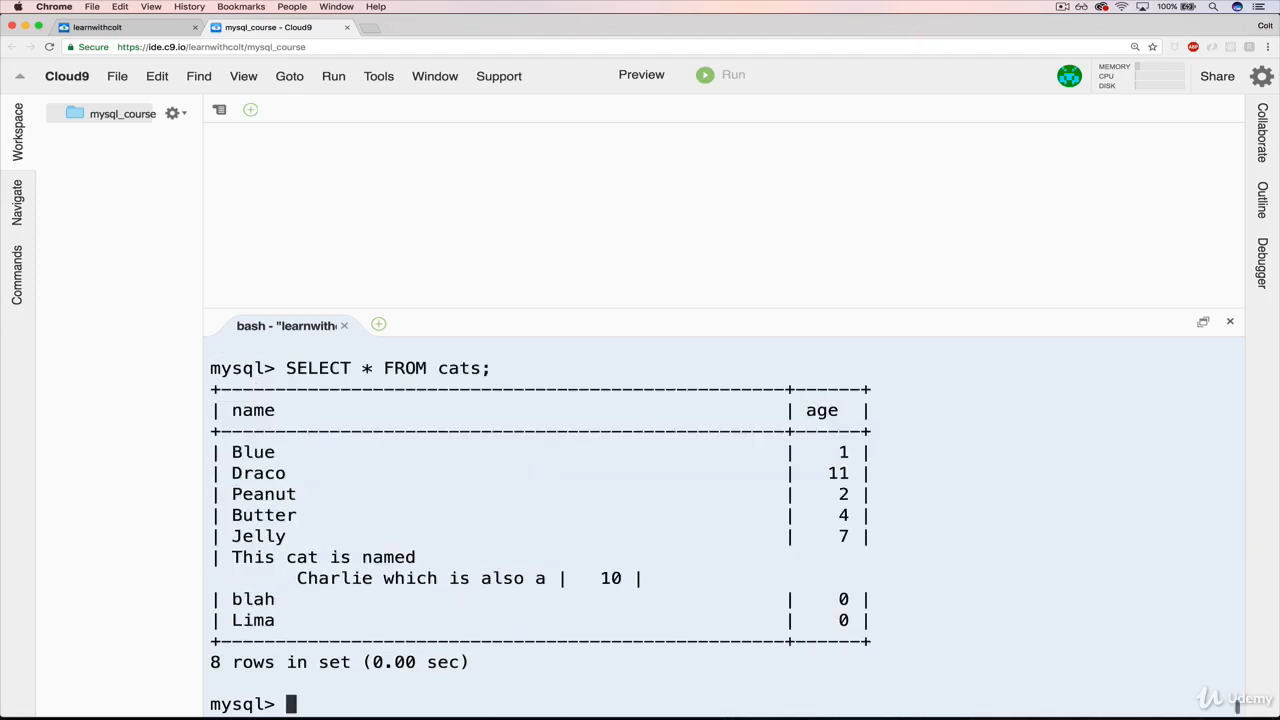
double_click(252, 620)
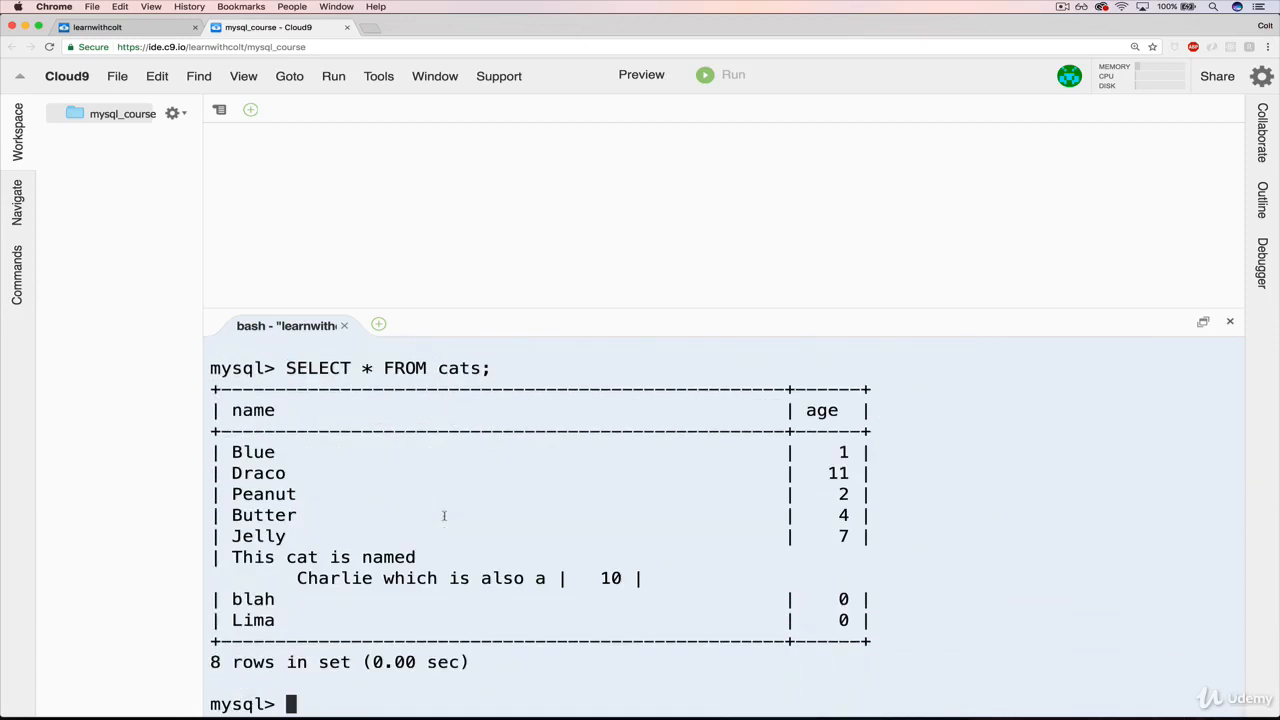
Step: Recall the Lima INSERT, change the name to 'Cuzco' and run it with a text age
type("INSERT INTO cats(name, age) VALUES('Lima', 'lkasjdlkasjdkasjl');")
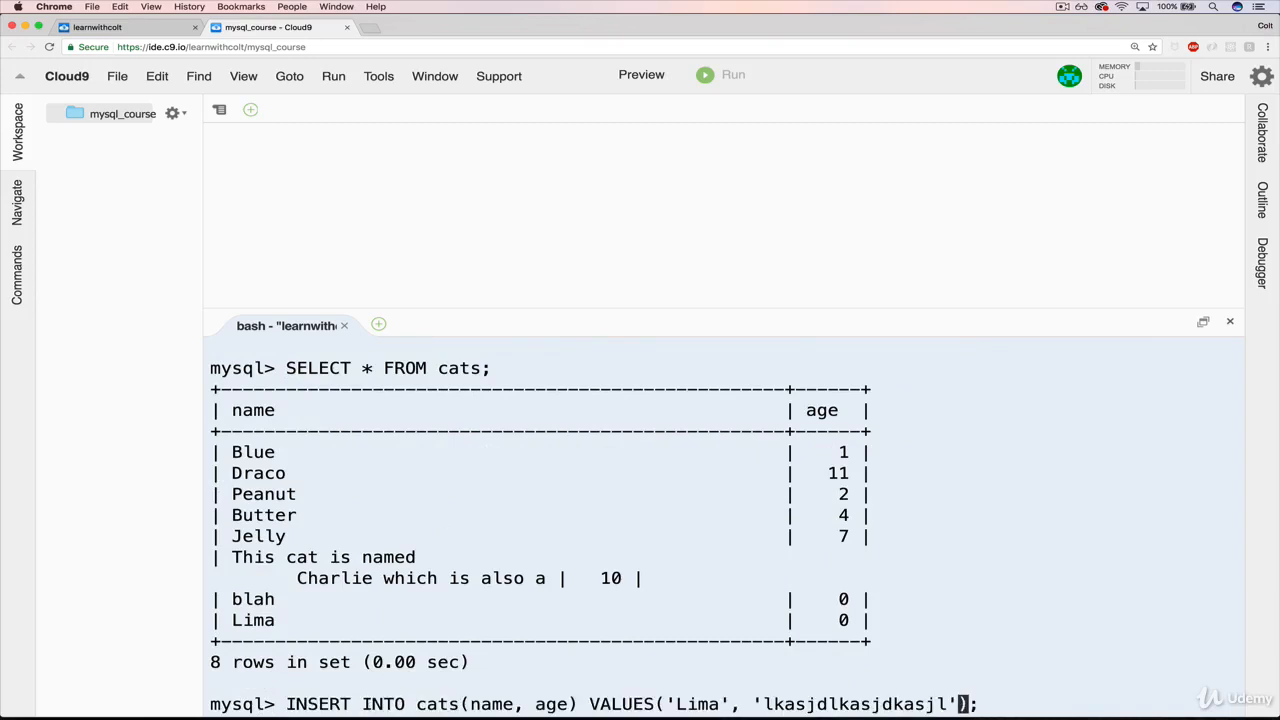
type("asdal")
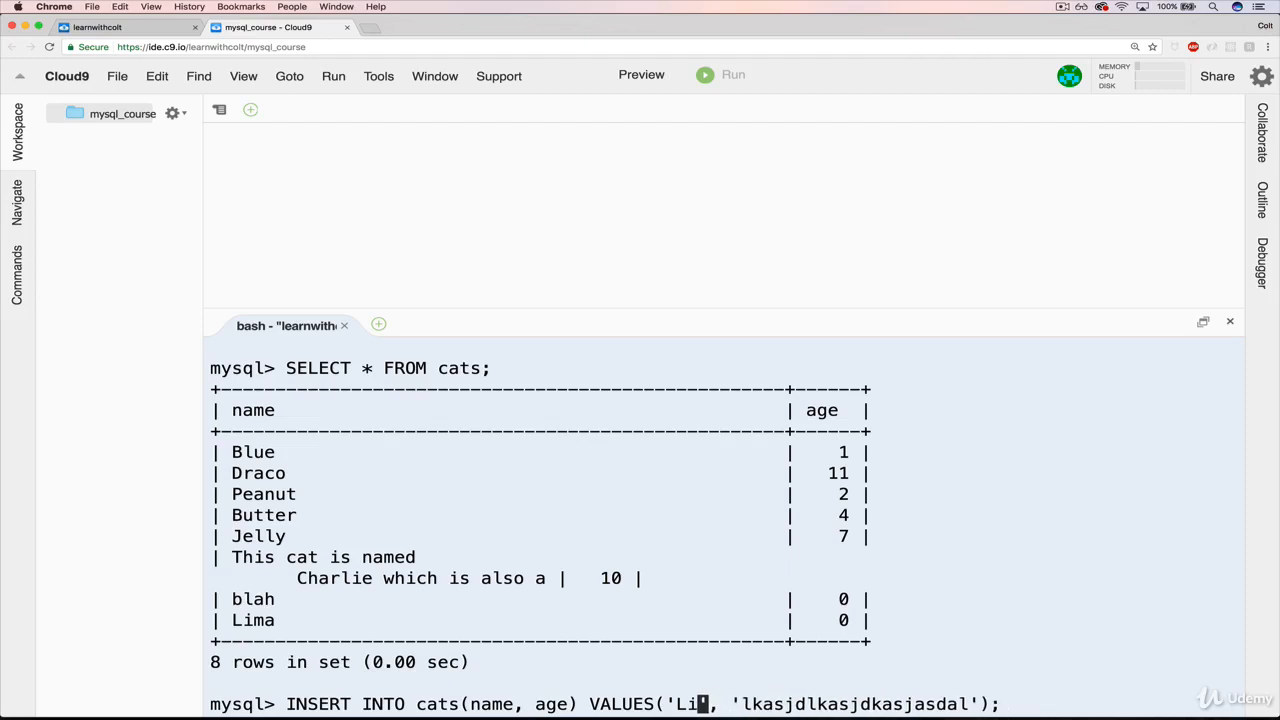
type("Cus")
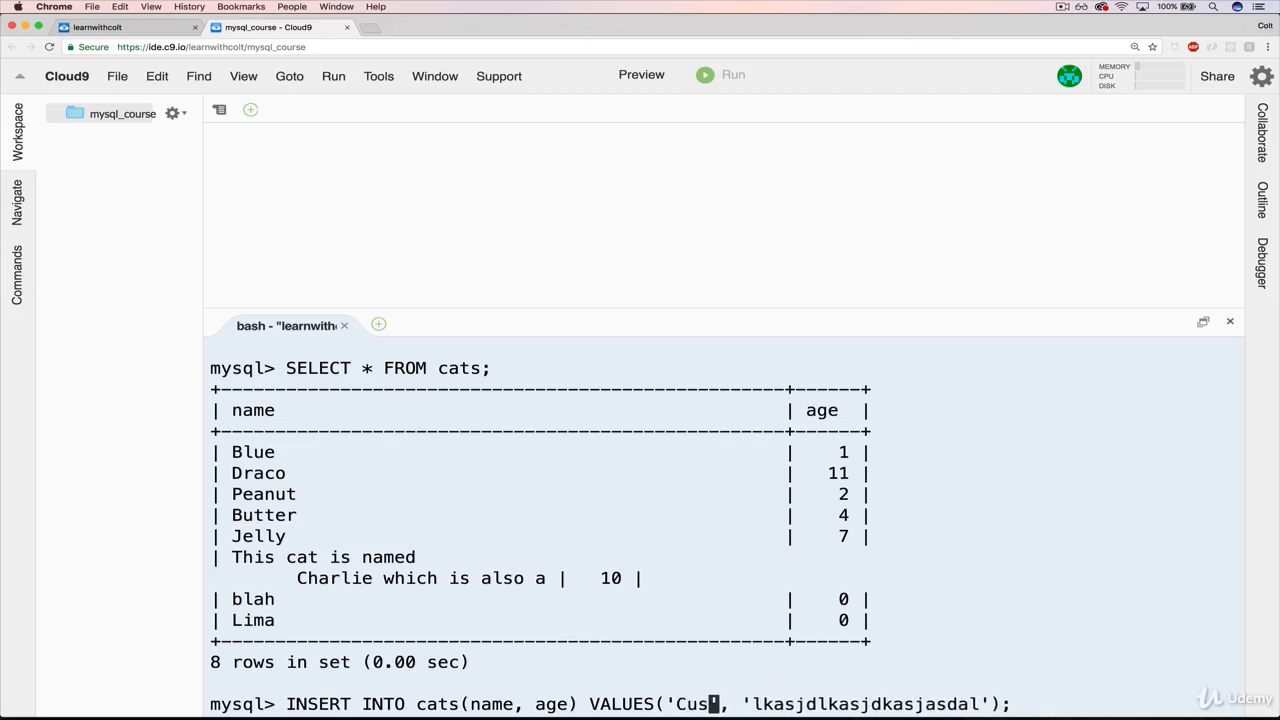
key("Backspace")
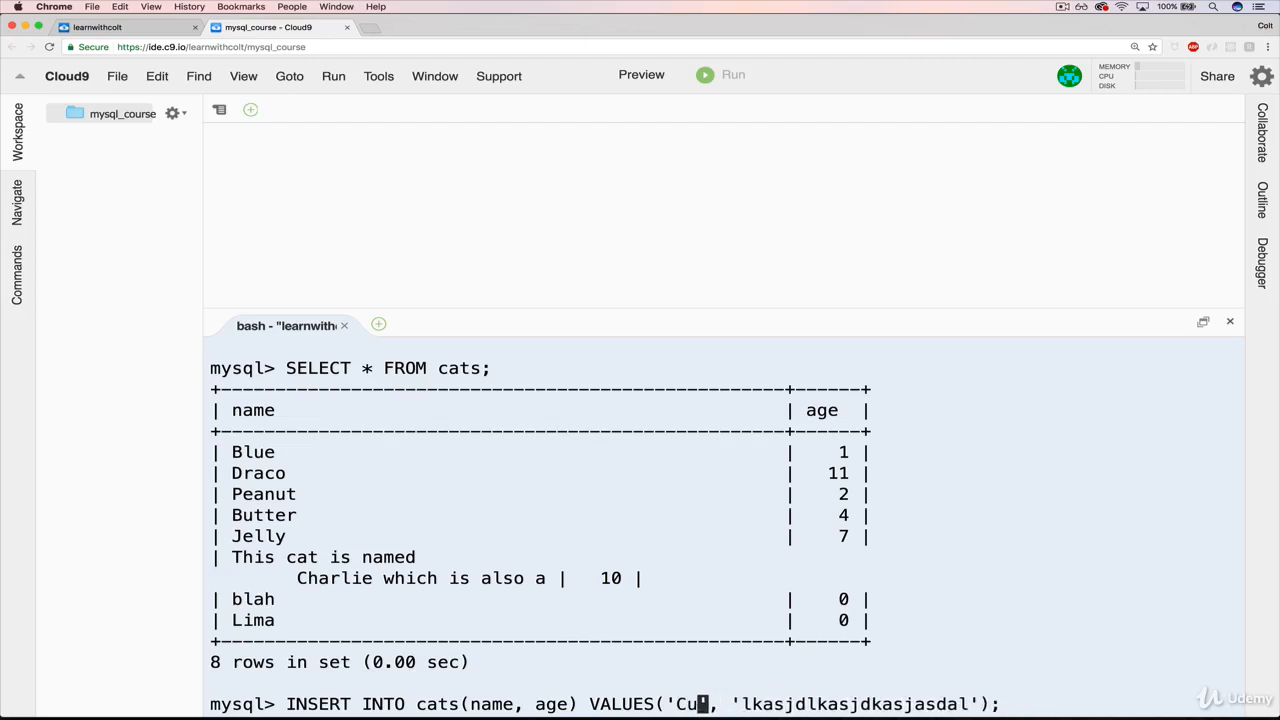
type("zco")
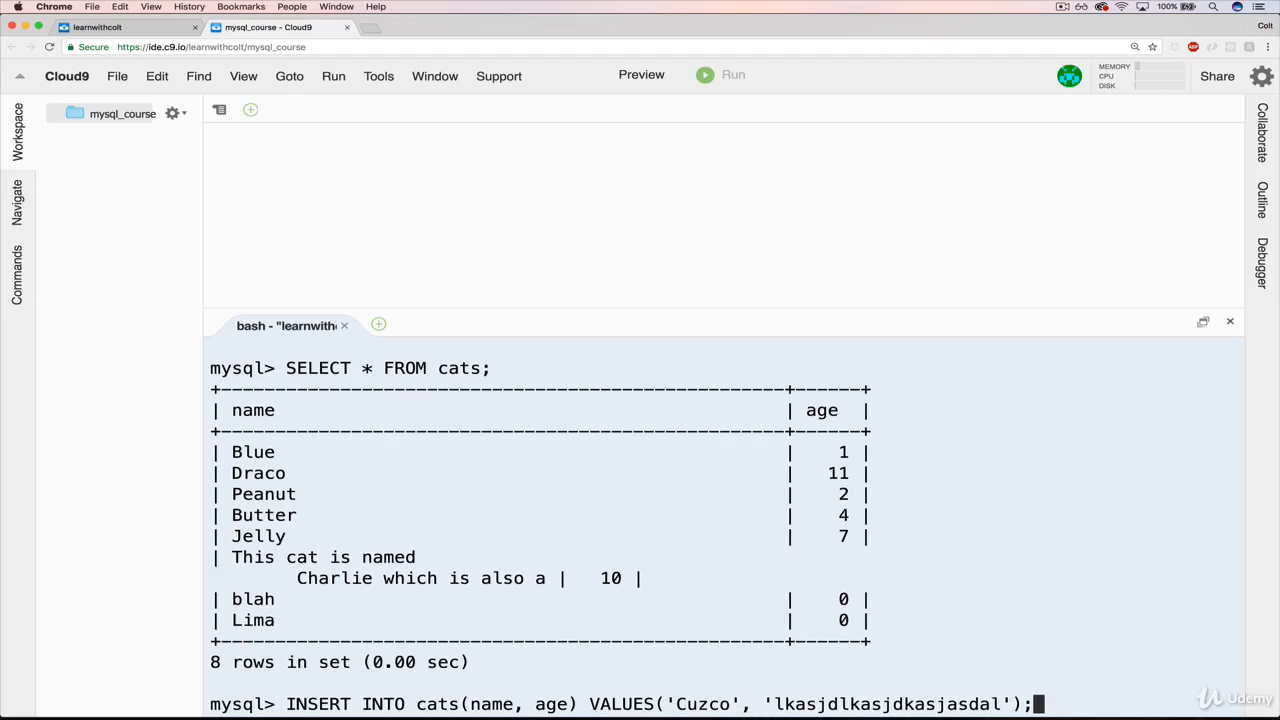
key("Return")
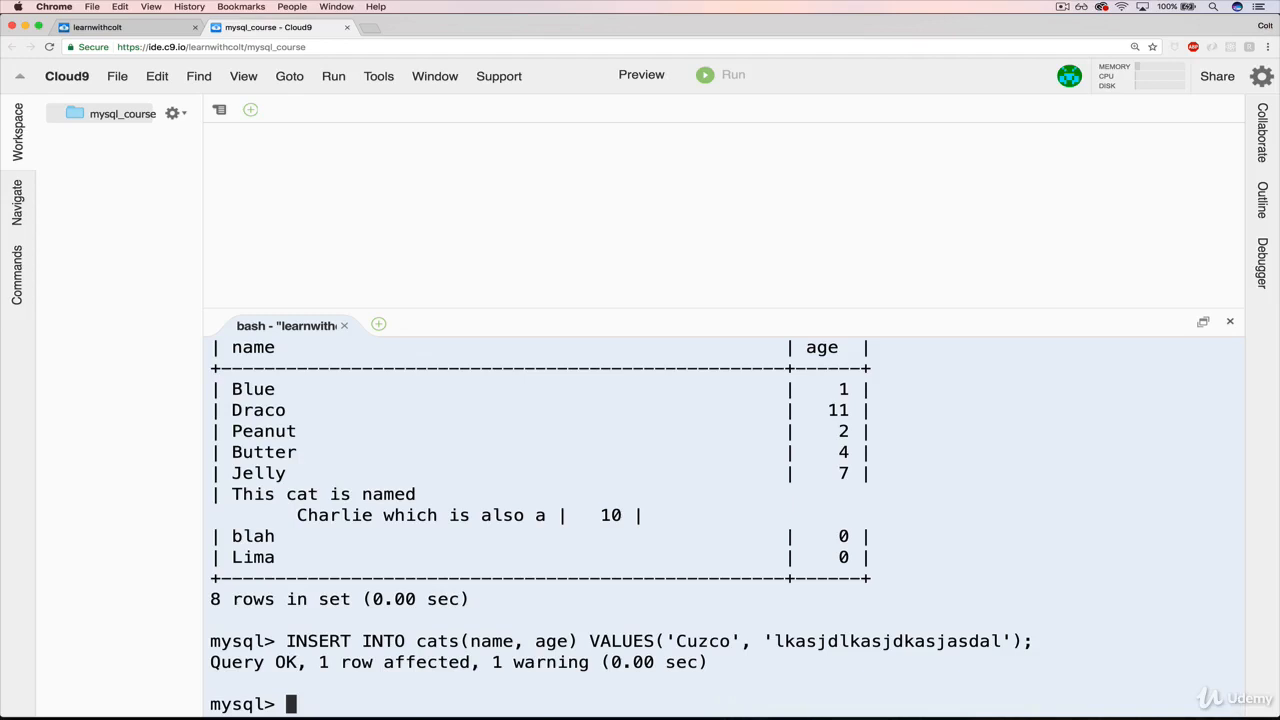
Step: List all cats showing Cuzco at age 0, then run SHOW WARNINGS; returning an empty set
type("SELECT *")
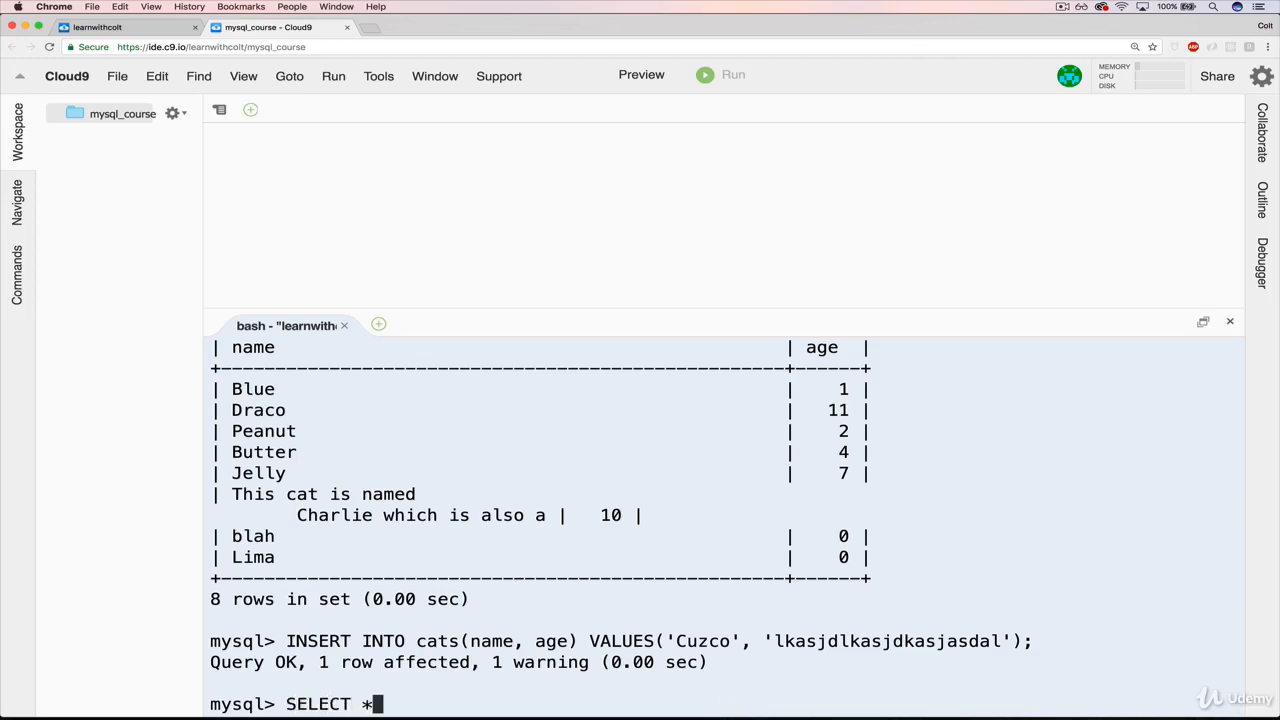
key("Return")
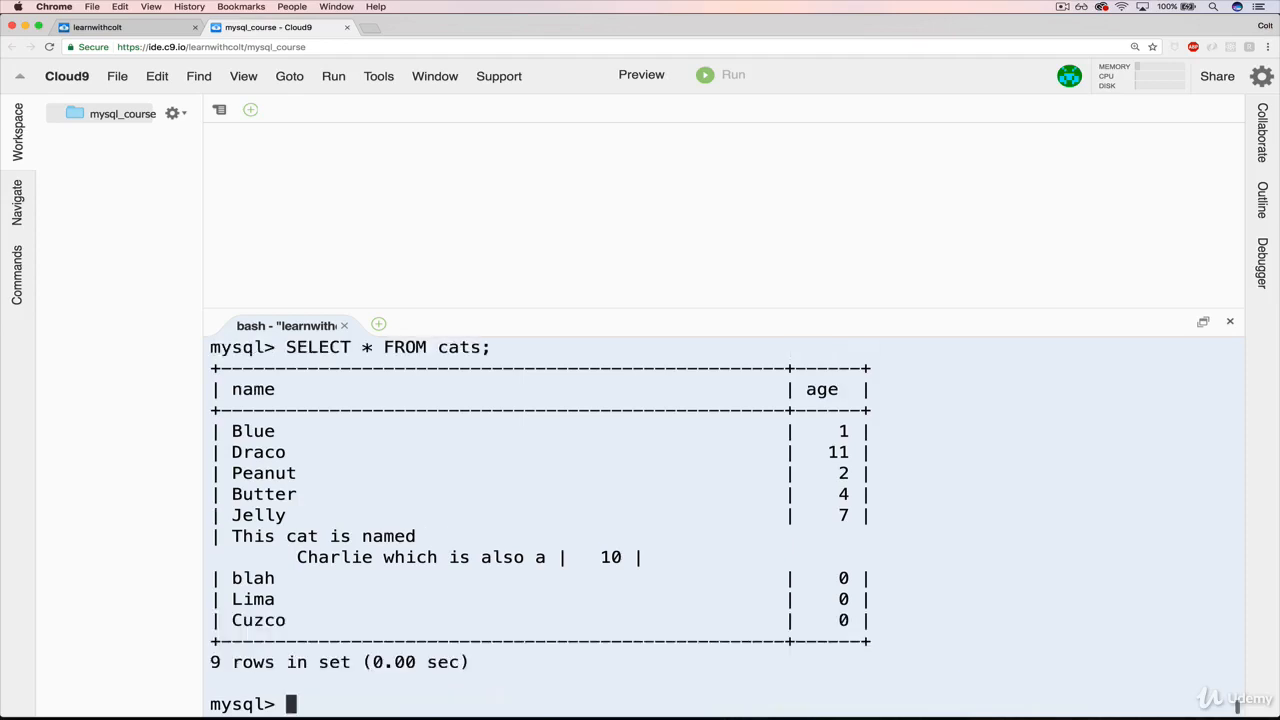
type("SHOW WARNINGS;")
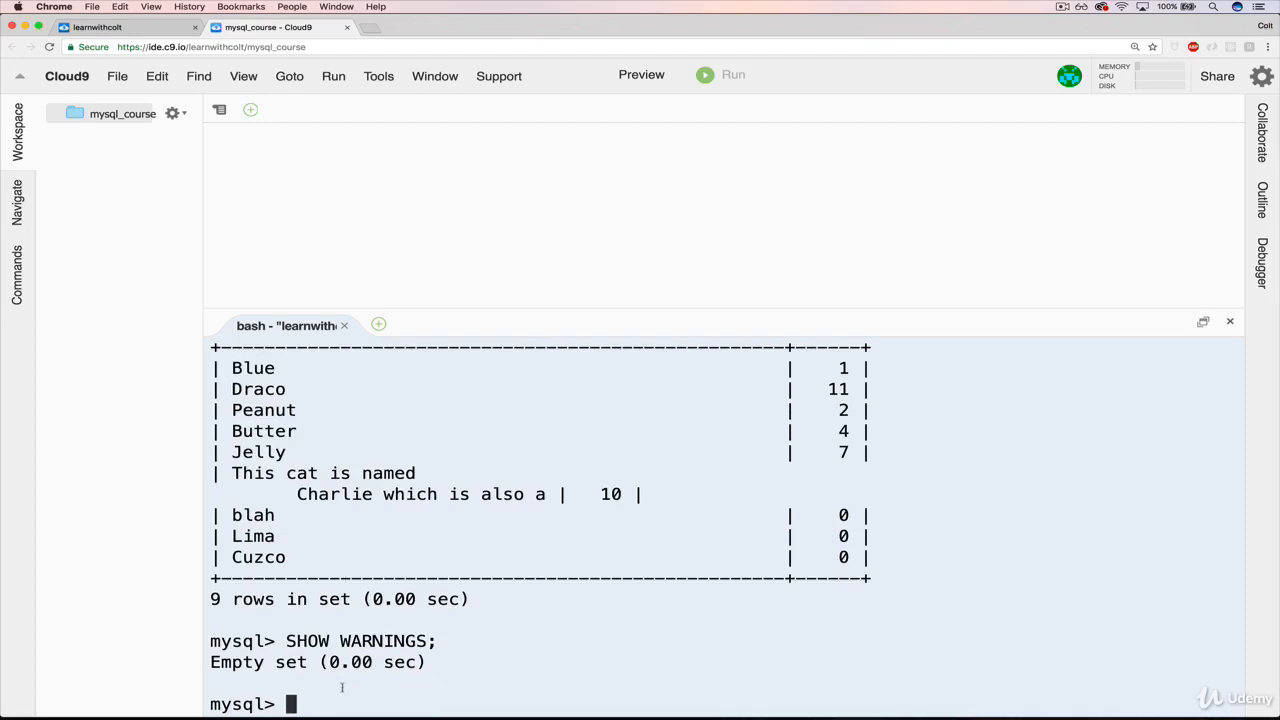
mouse_move(510, 644)
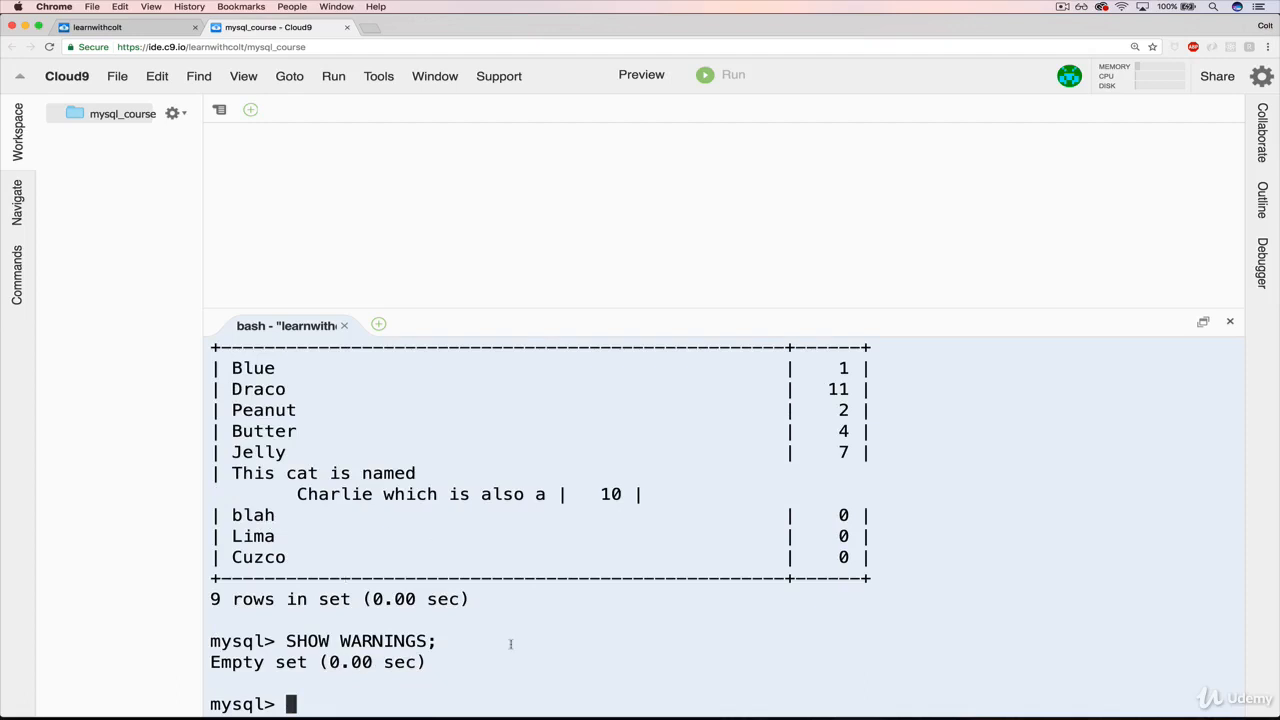